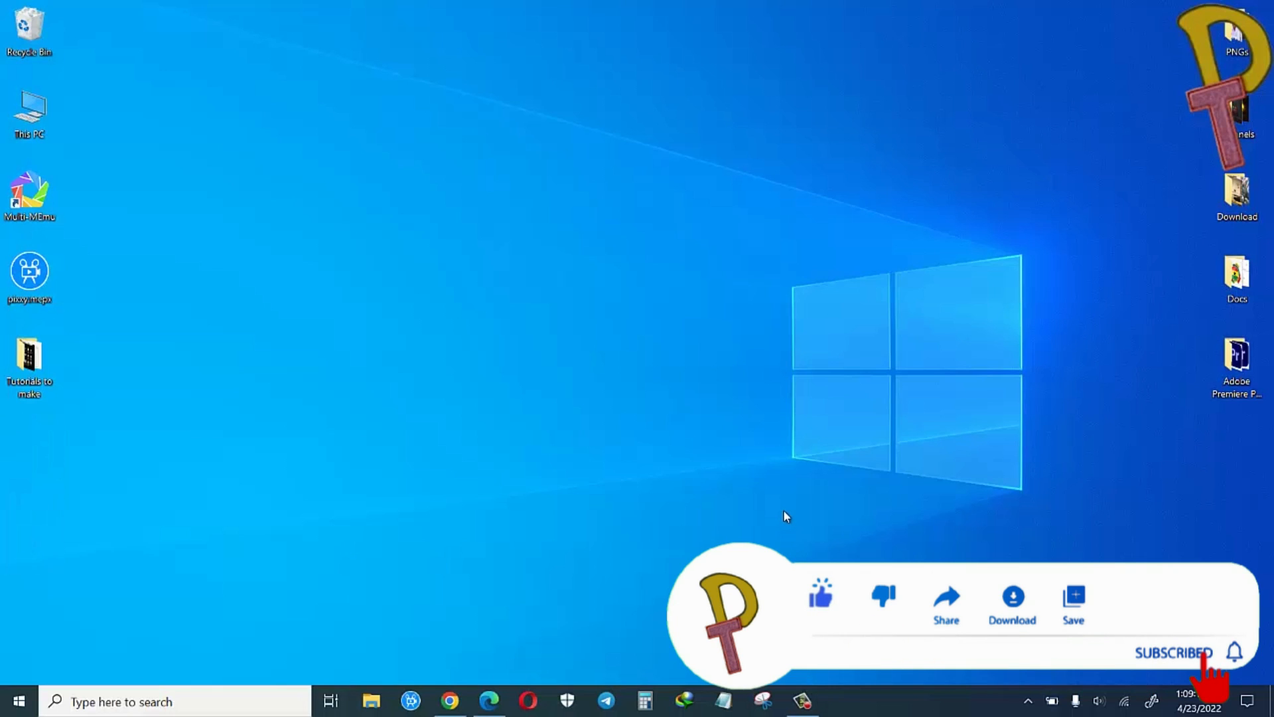
Search the Start menu for 'snipping' so Snipping Tool shows as the best match
{"action": "left_click", "coordinate": [1235, 653]}
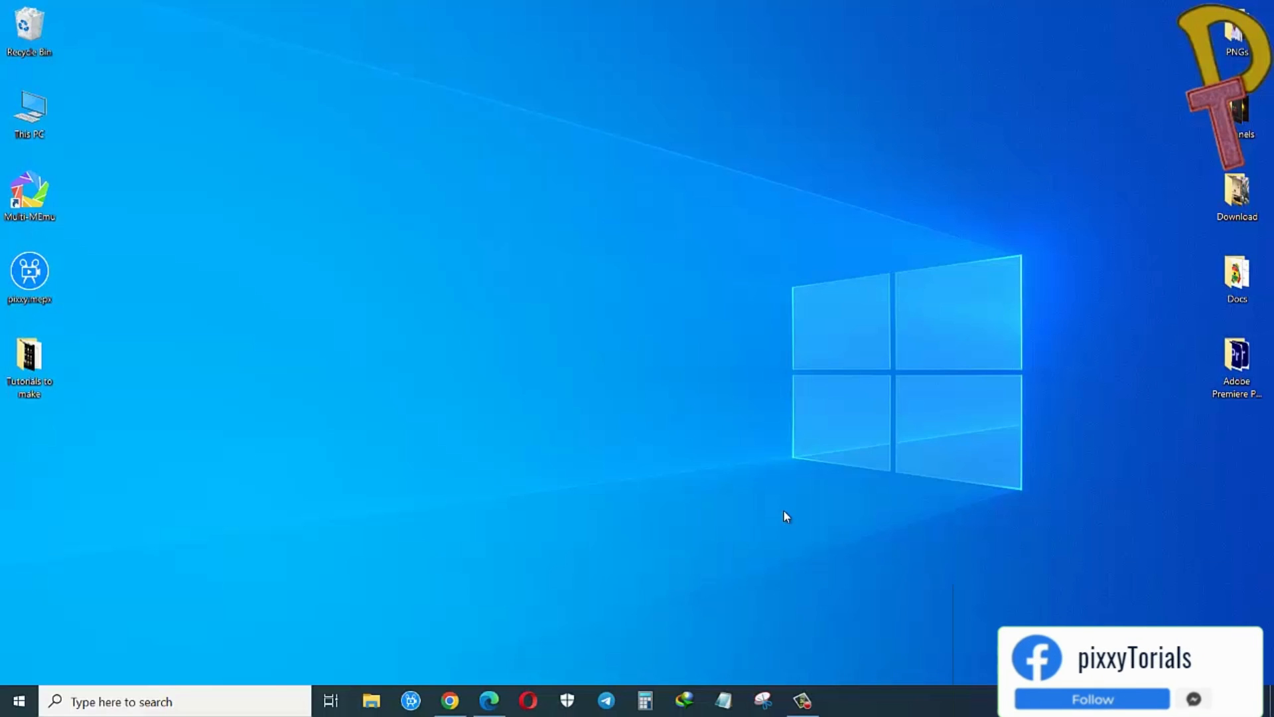
{"action": "left_click", "coordinate": [1092, 699]}
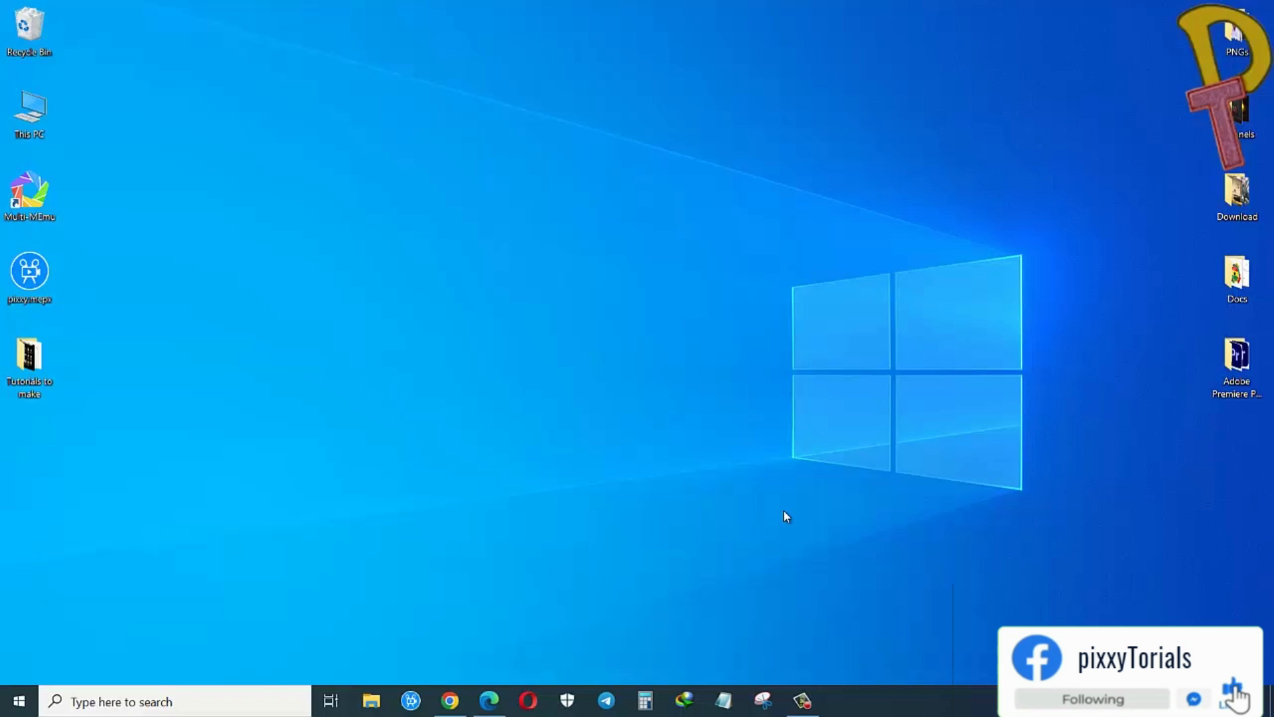
{"action": "left_click", "coordinate": [1232, 694]}
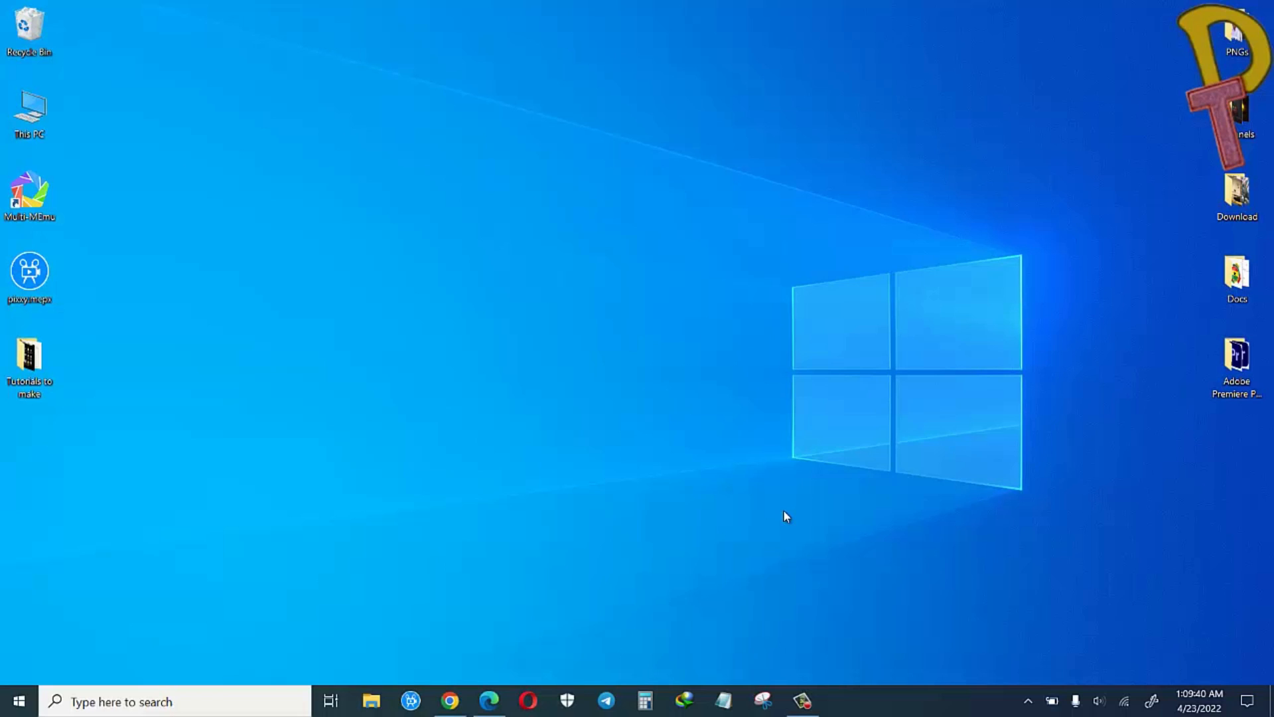
{"action": "mouse_move", "coordinate": [640, 567]}
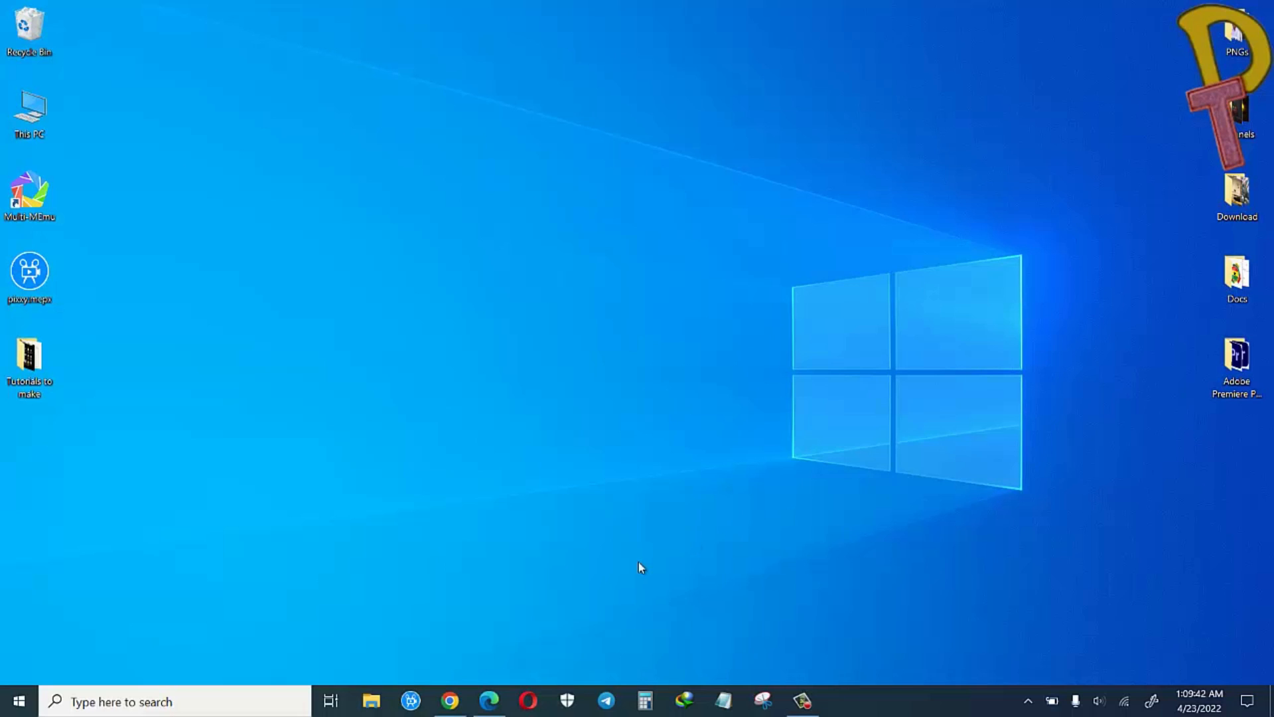
{"action": "left_click", "coordinate": [17, 701]}
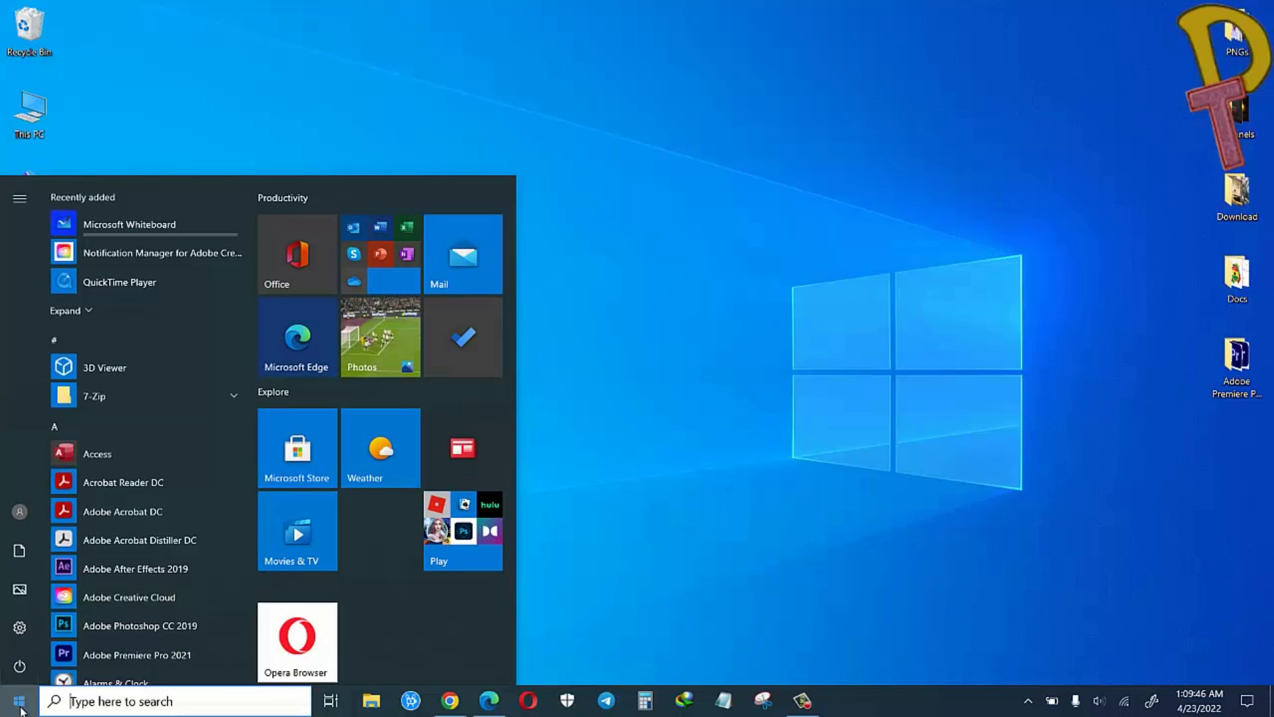
{"action": "type", "text": "snippin"}
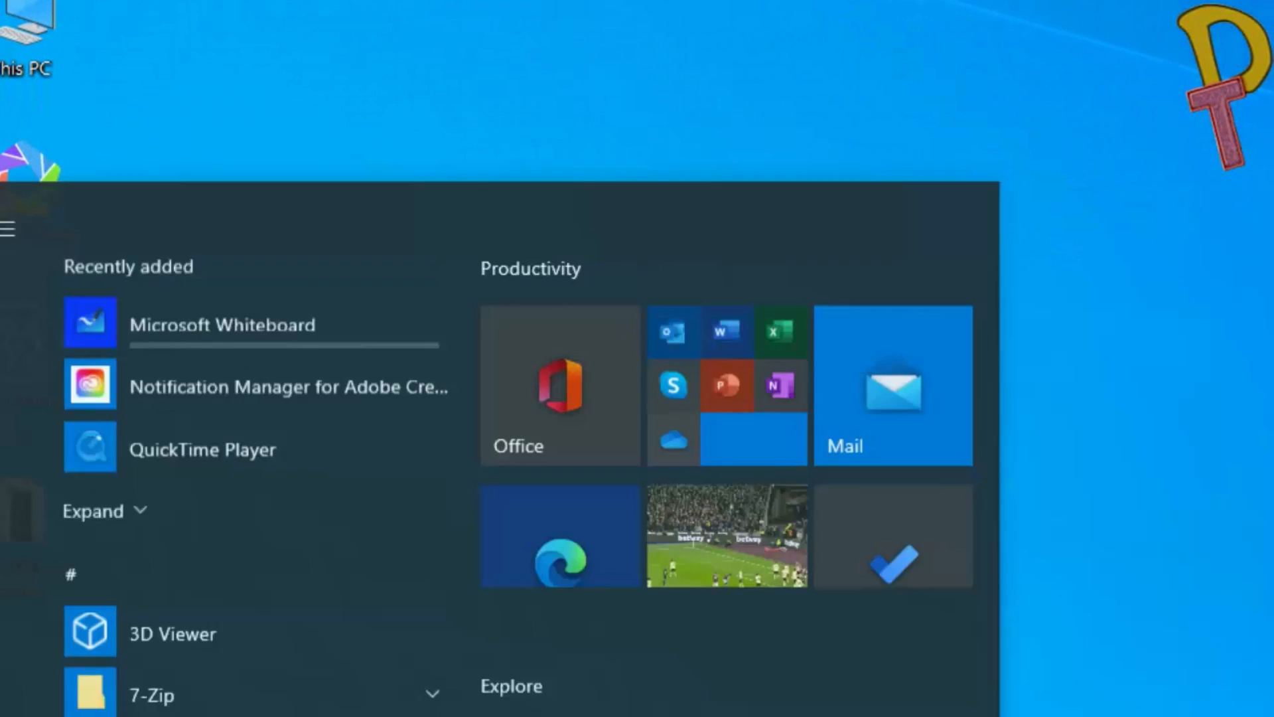
{"action": "type", "text": "sn"}
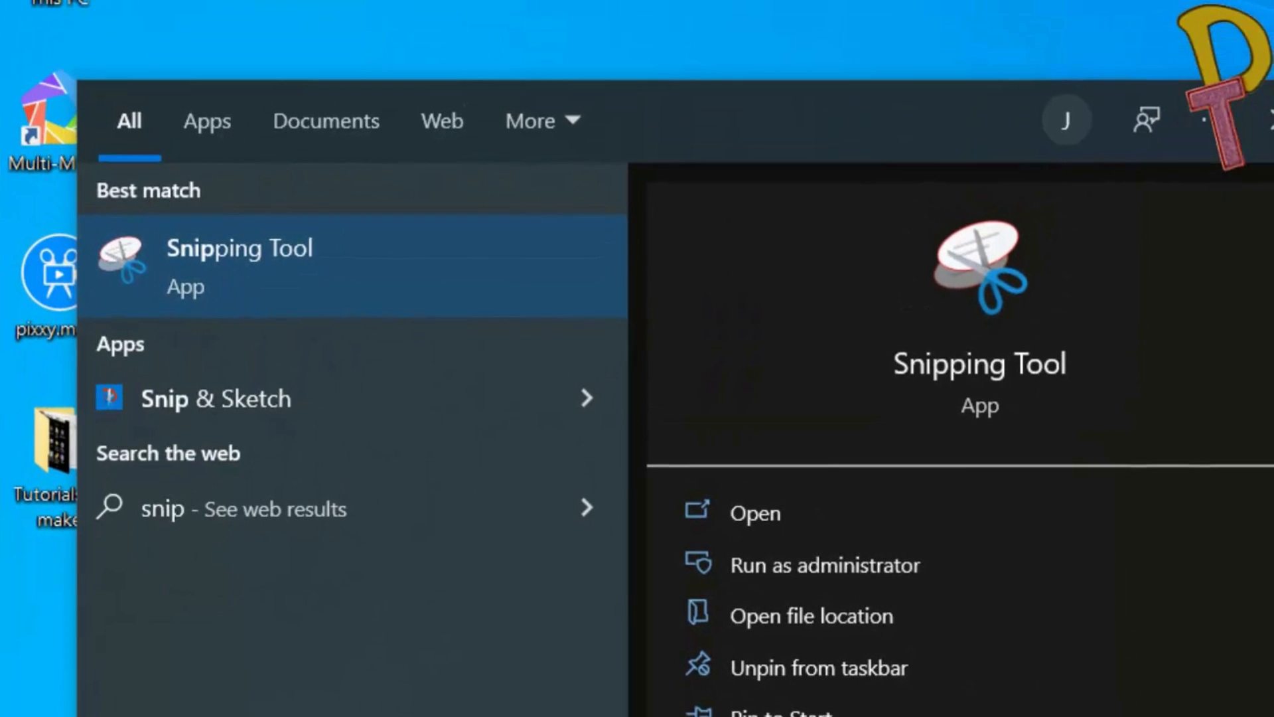
{"action": "mouse_move", "coordinate": [340, 345]}
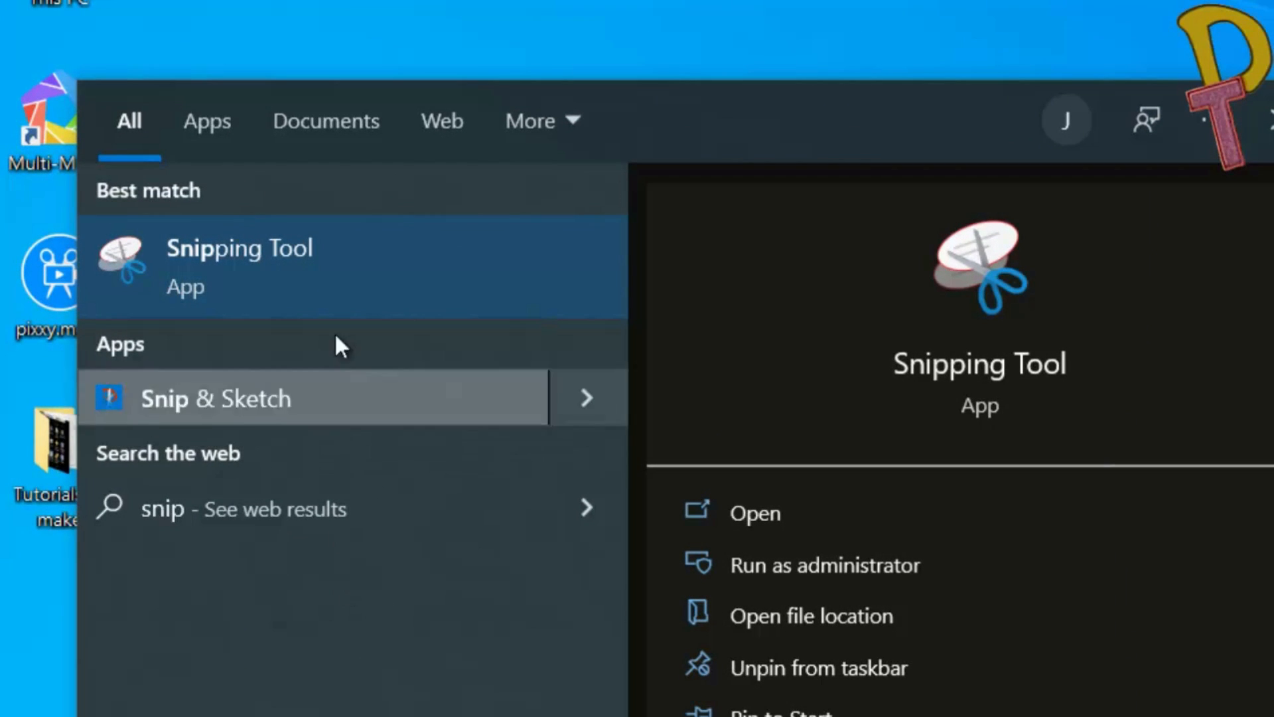
Launch Snipping Tool from the results and begin a new snip over the desktop
{"action": "left_click", "coordinate": [239, 266]}
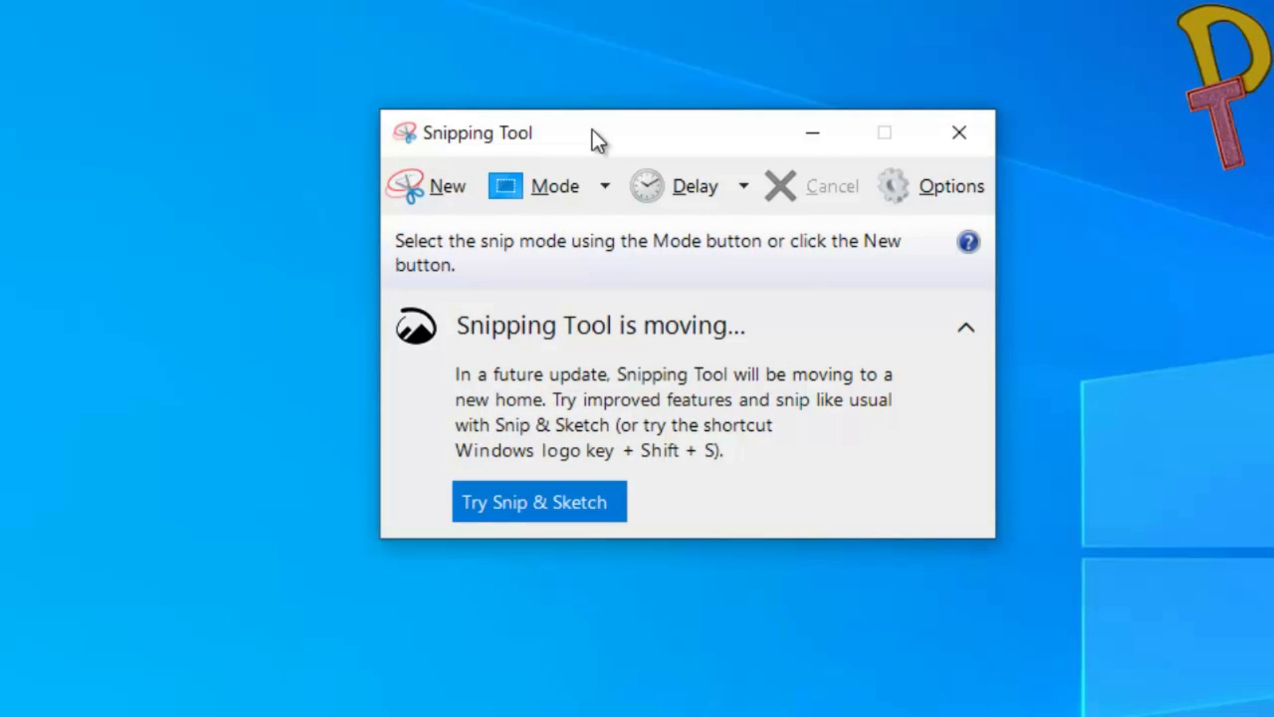
{"action": "mouse_move", "coordinate": [451, 216]}
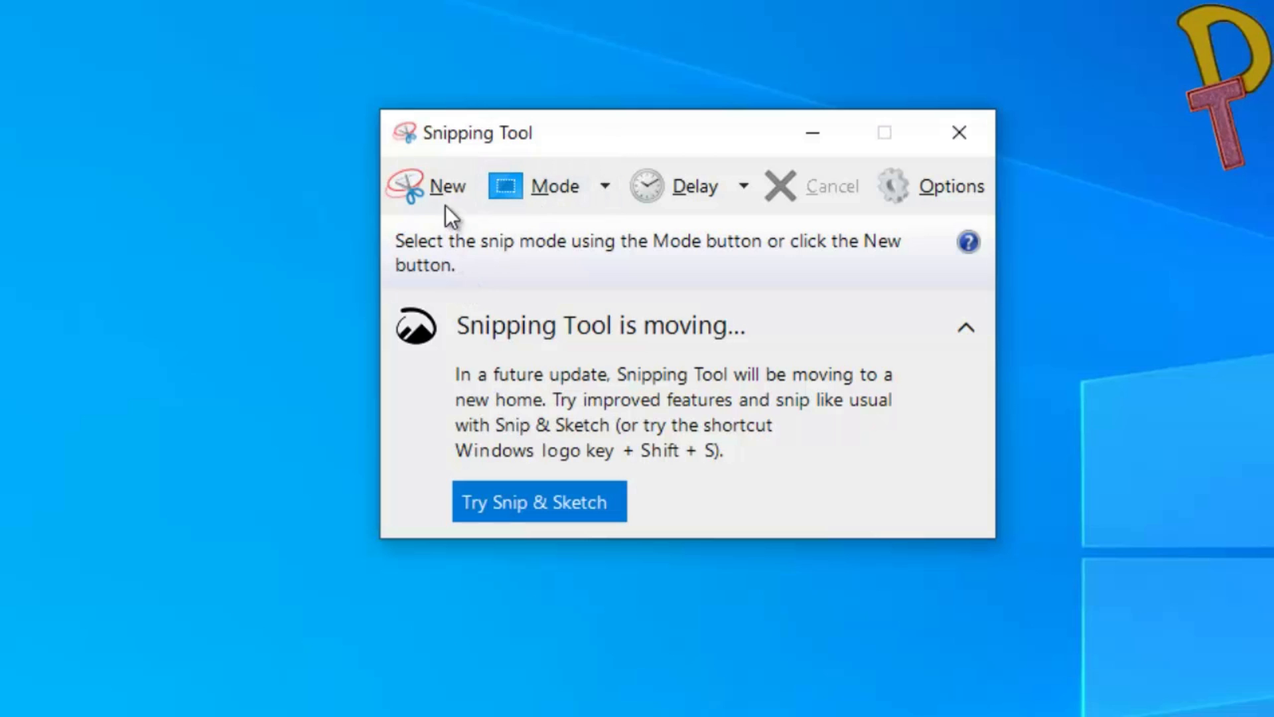
{"action": "mouse_move", "coordinate": [446, 195]}
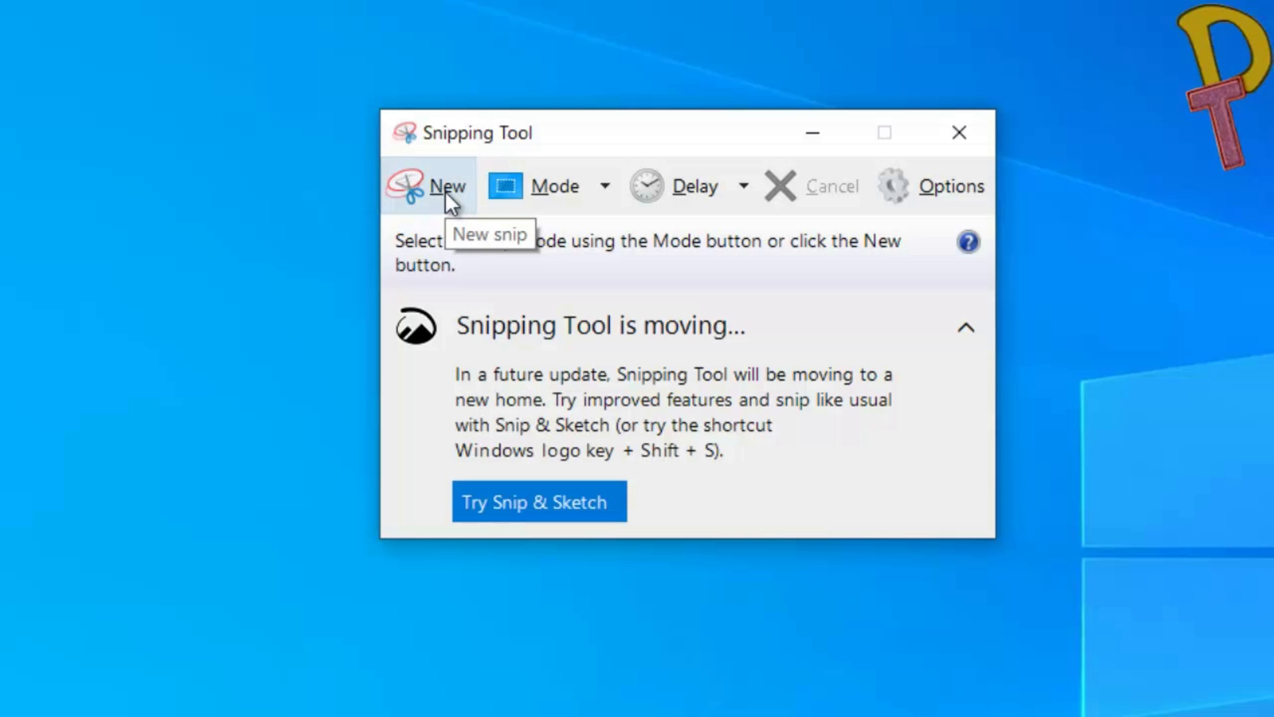
{"action": "left_click", "coordinate": [444, 186]}
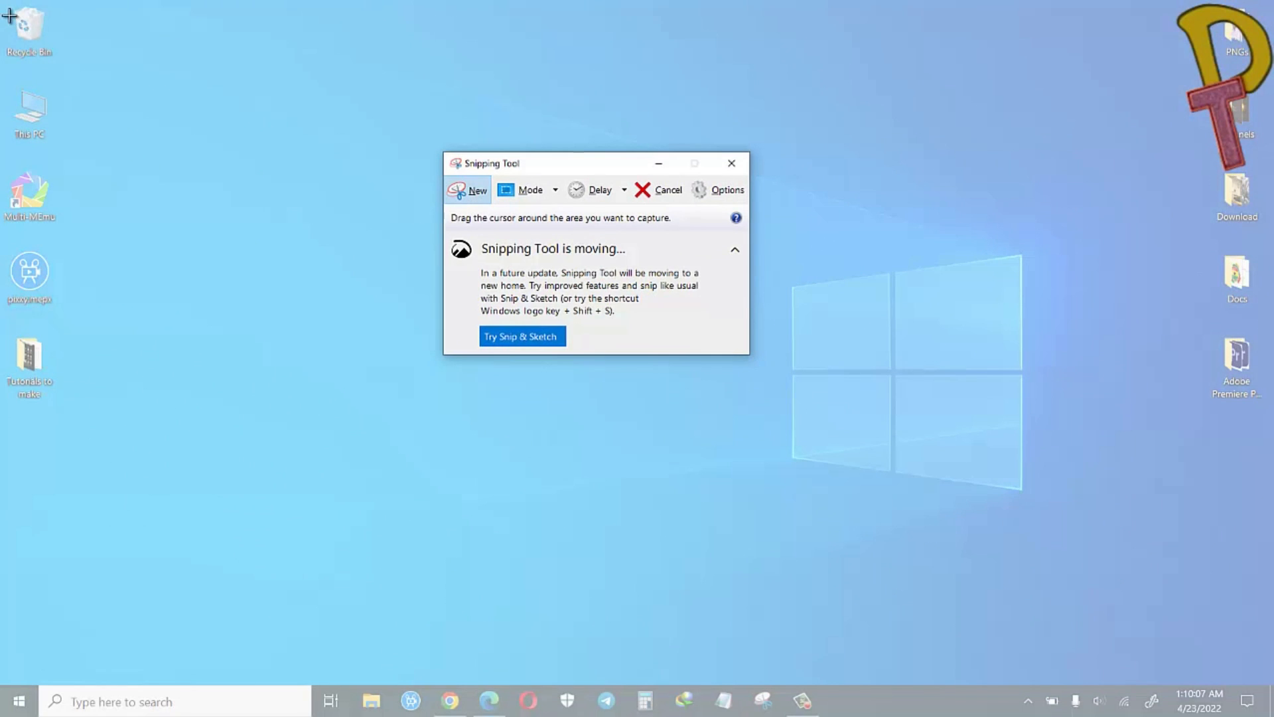
{"action": "mouse_move", "coordinate": [1160, 678]}
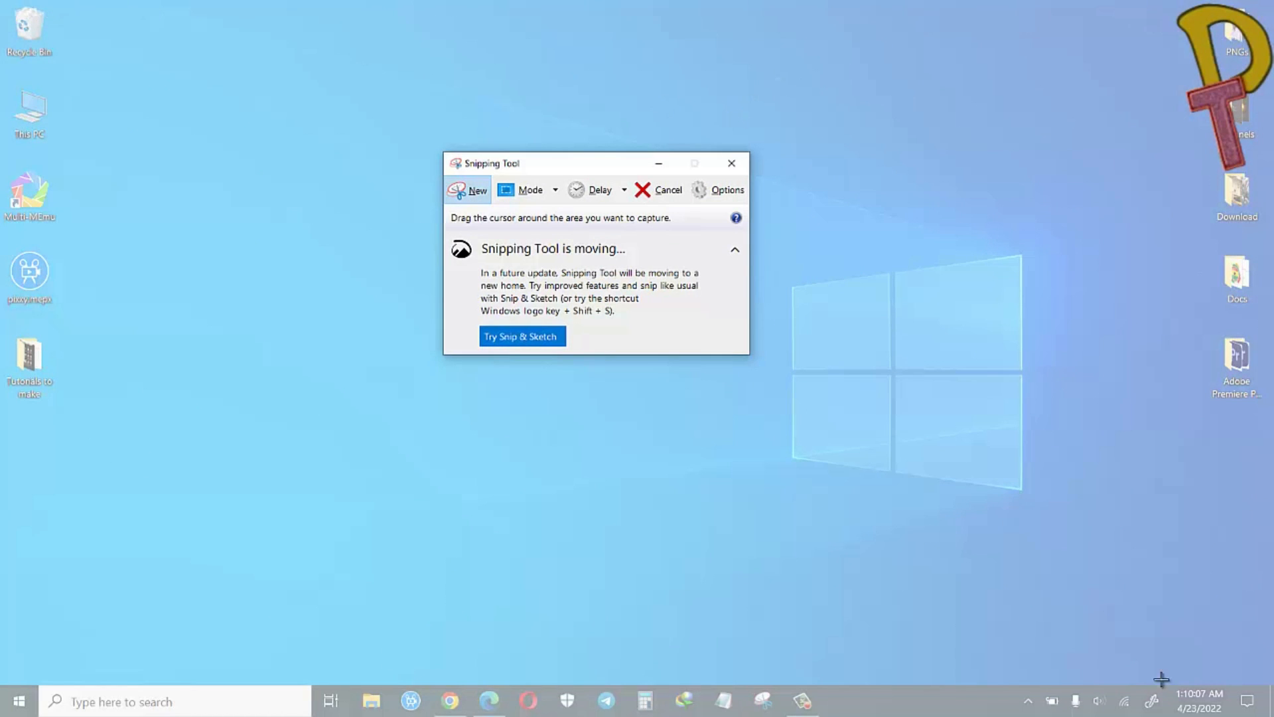
{"action": "mouse_move", "coordinate": [1136, 651]}
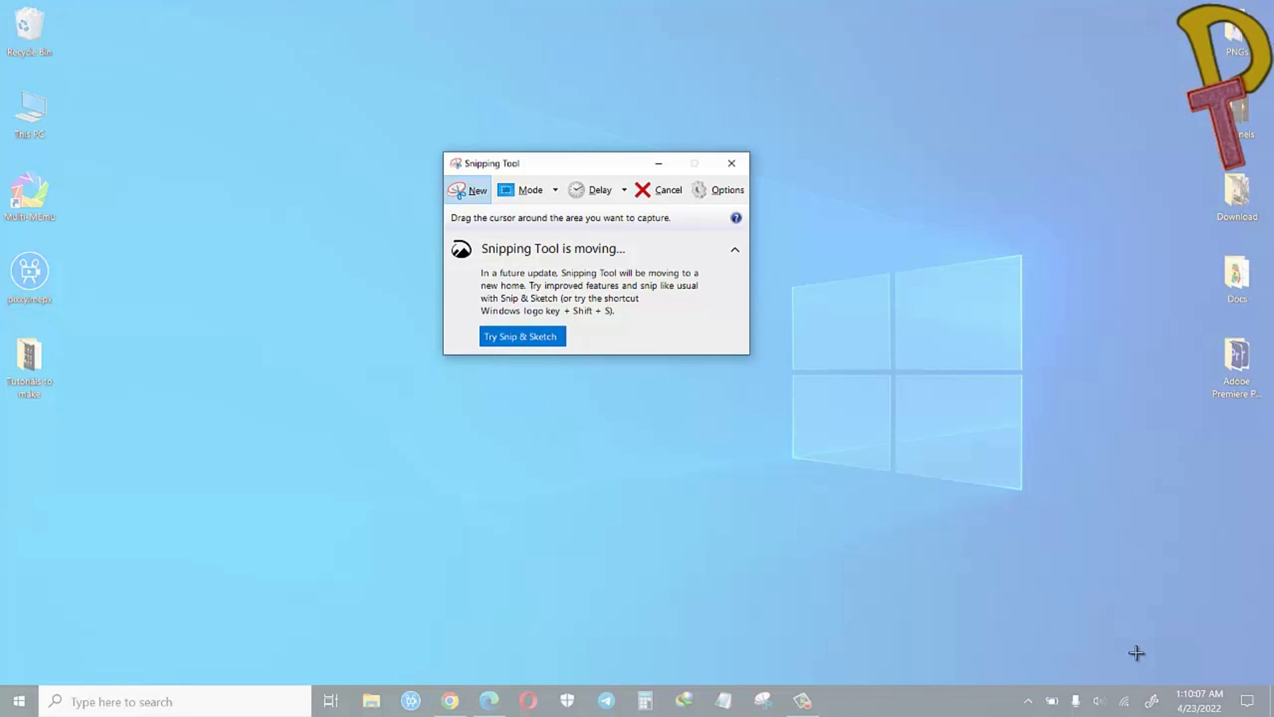
{"action": "mouse_move", "coordinate": [908, 676]}
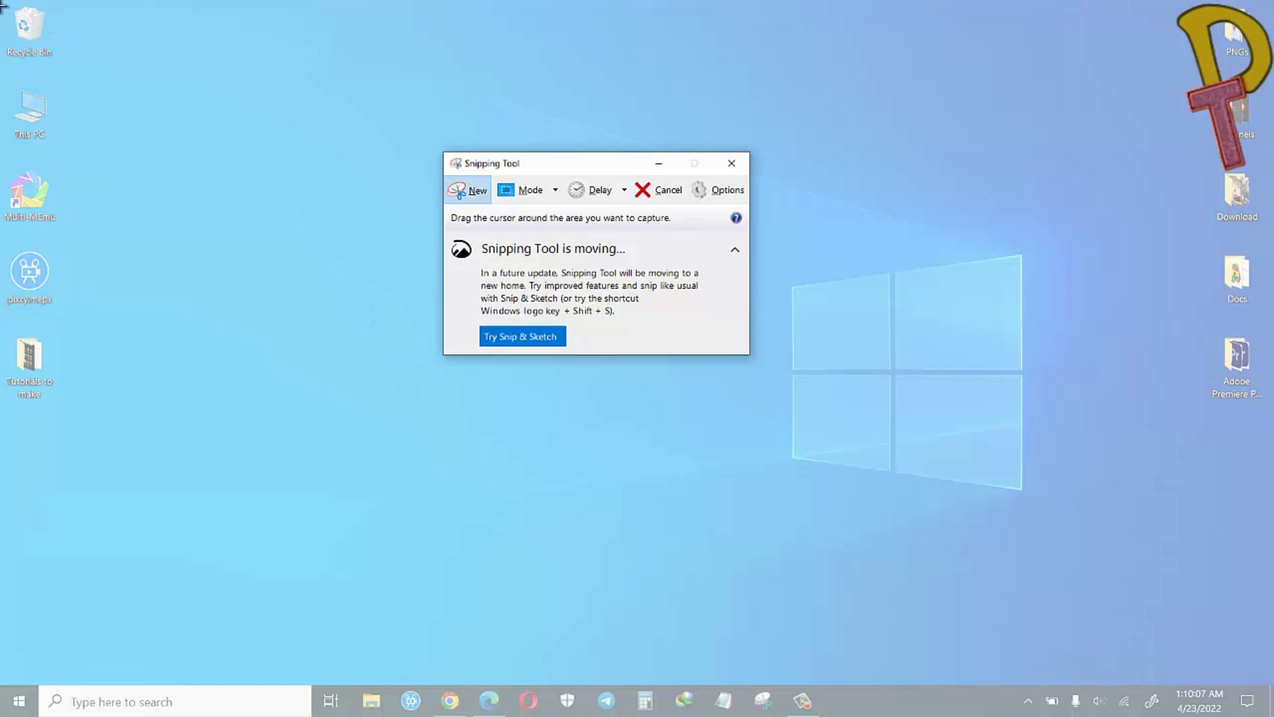
{"action": "mouse_move", "coordinate": [4, 4]}
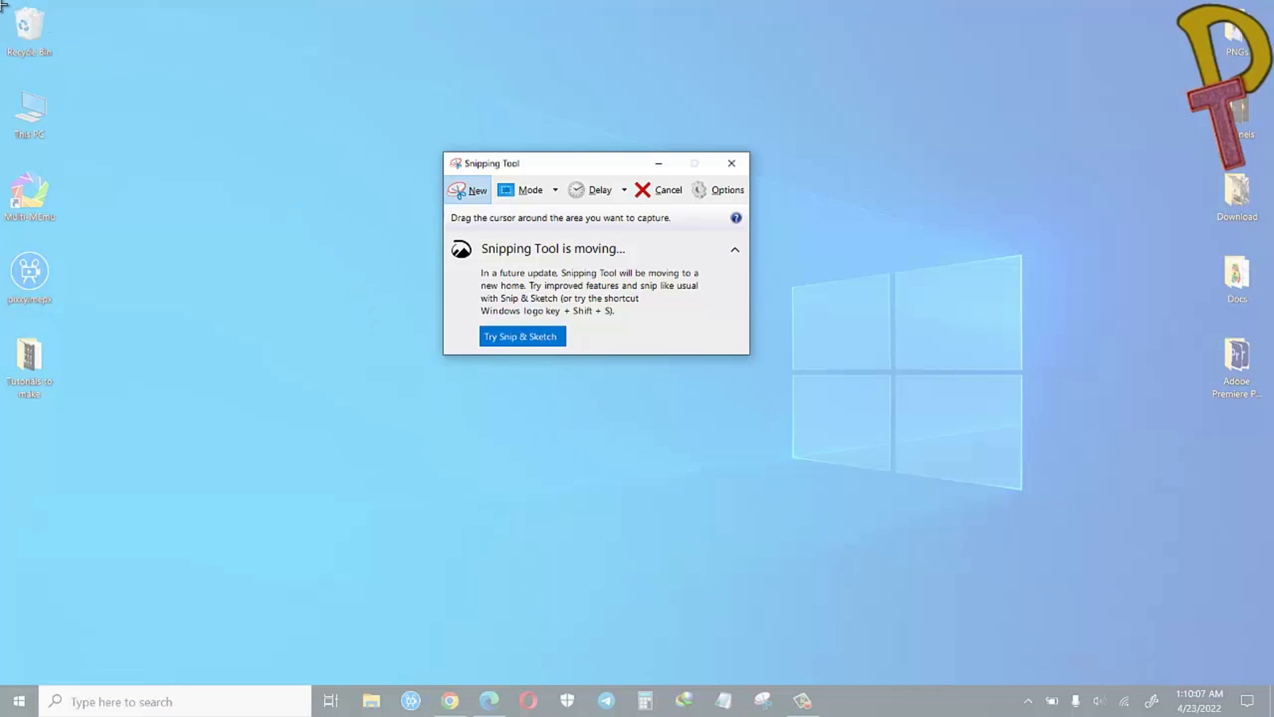
{"action": "left_click", "coordinate": [730, 163]}
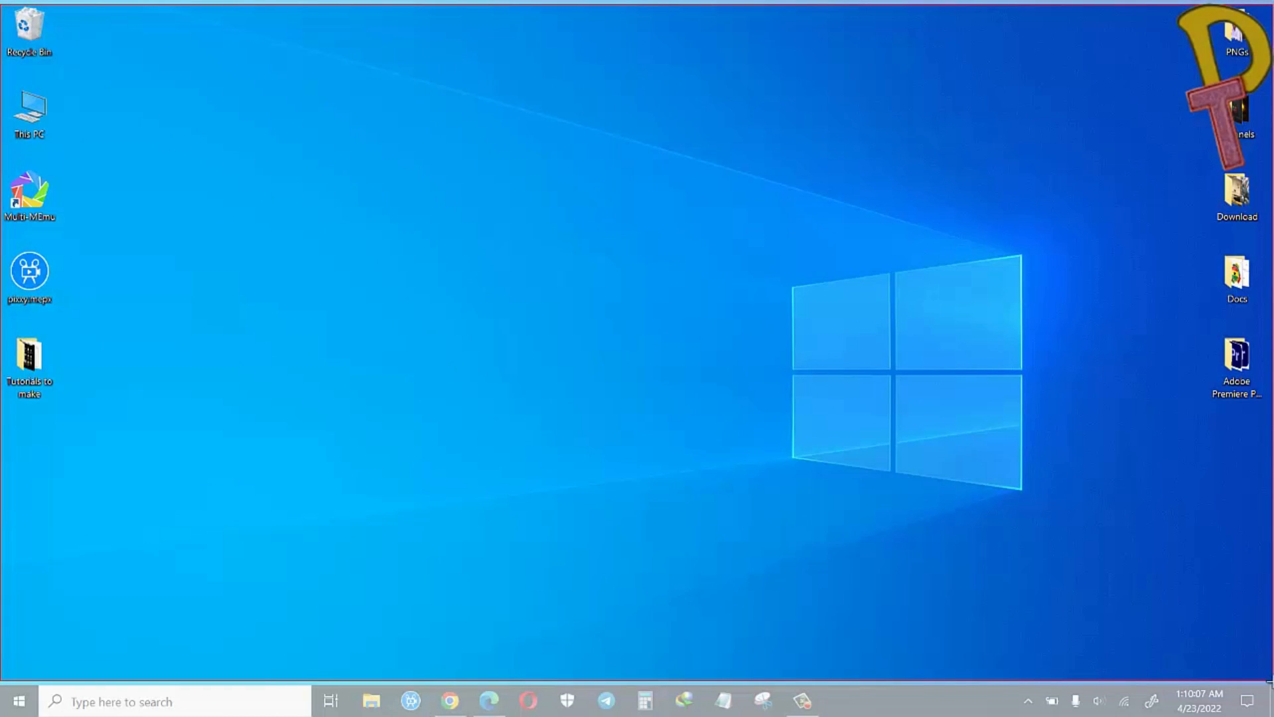
Finish the desktop snip and save it to the Desktop as 'windows.PNG'
{"action": "left_click", "coordinate": [741, 615]}
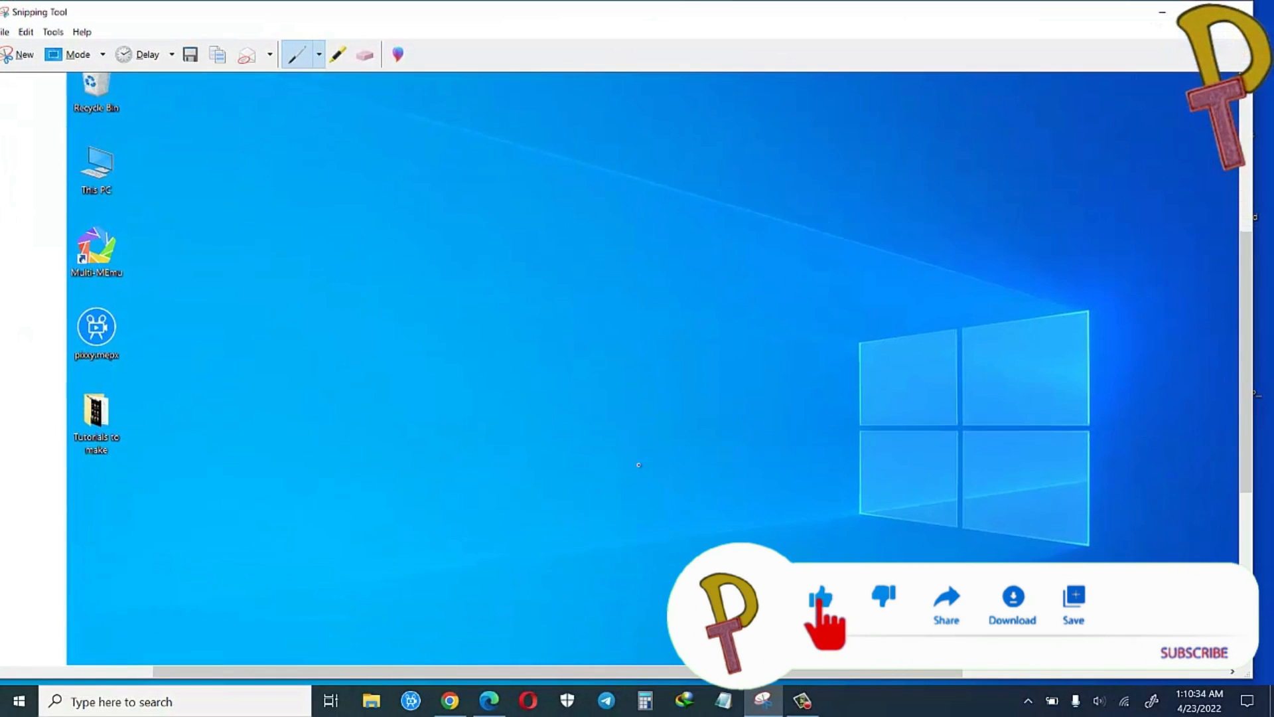
{"action": "left_click", "coordinate": [820, 596]}
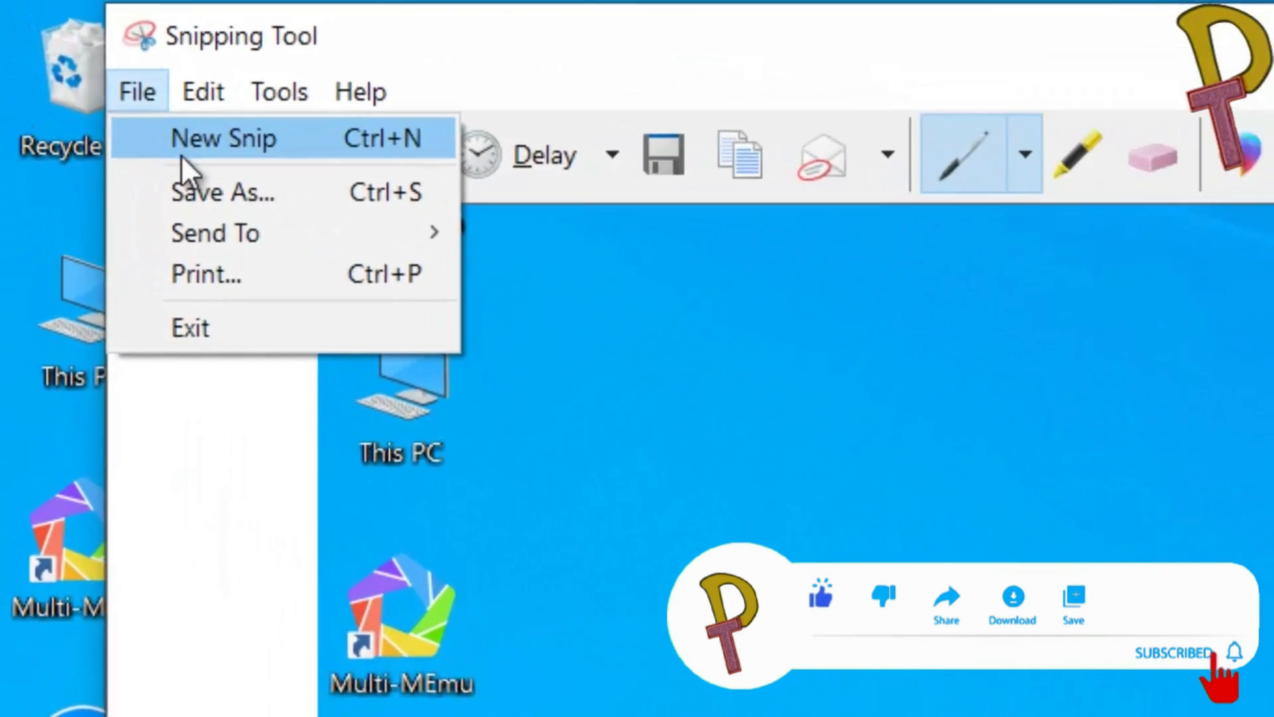
{"action": "left_click", "coordinate": [223, 191]}
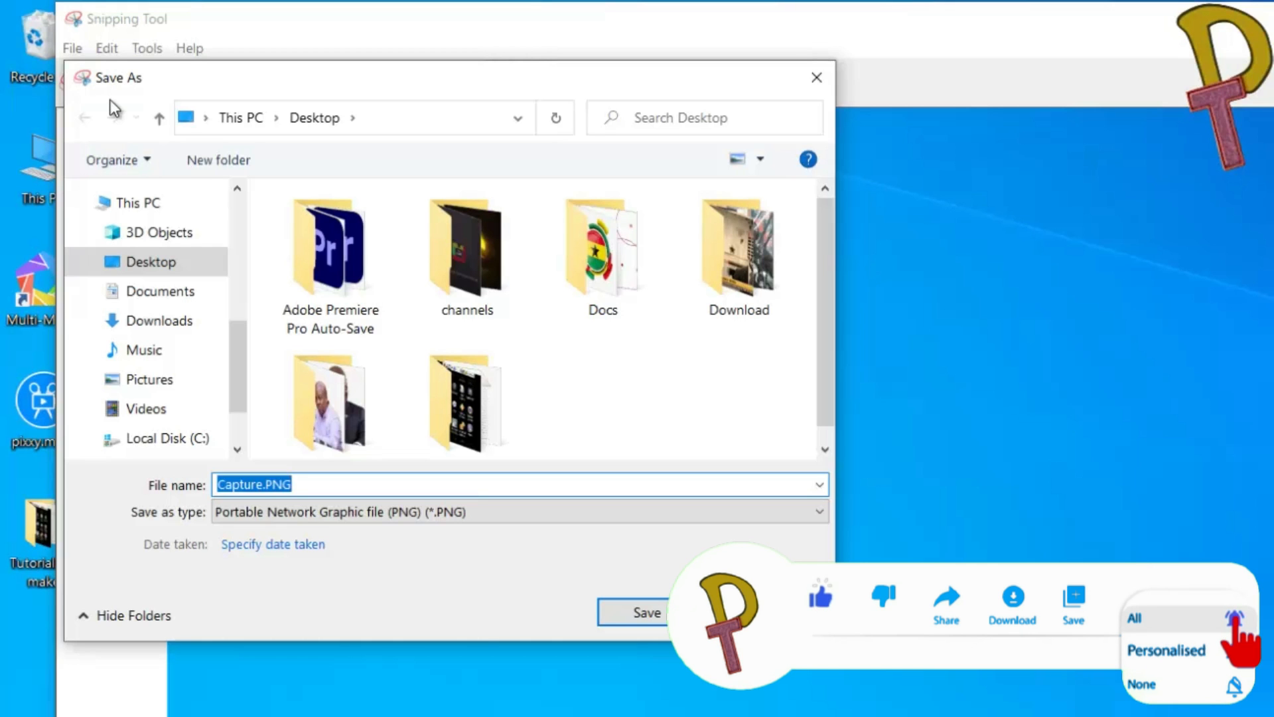
{"action": "type", "text": "windows"}
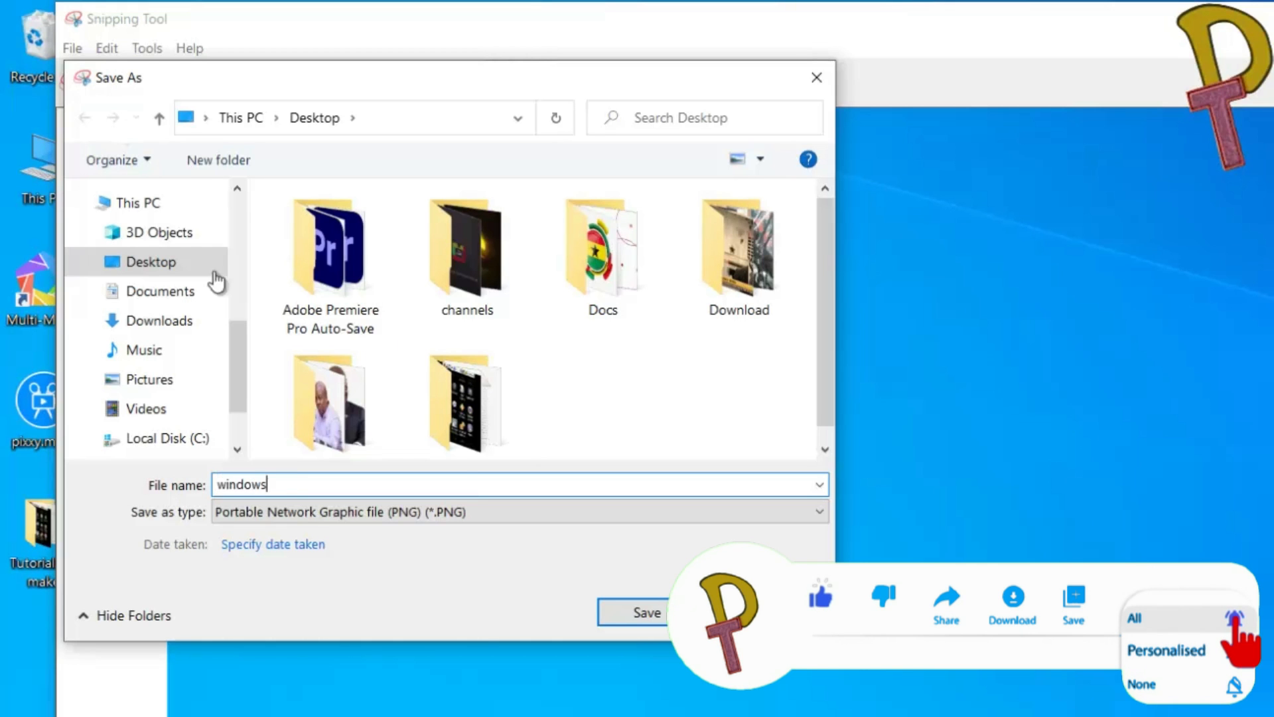
{"action": "left_click", "coordinate": [632, 612]}
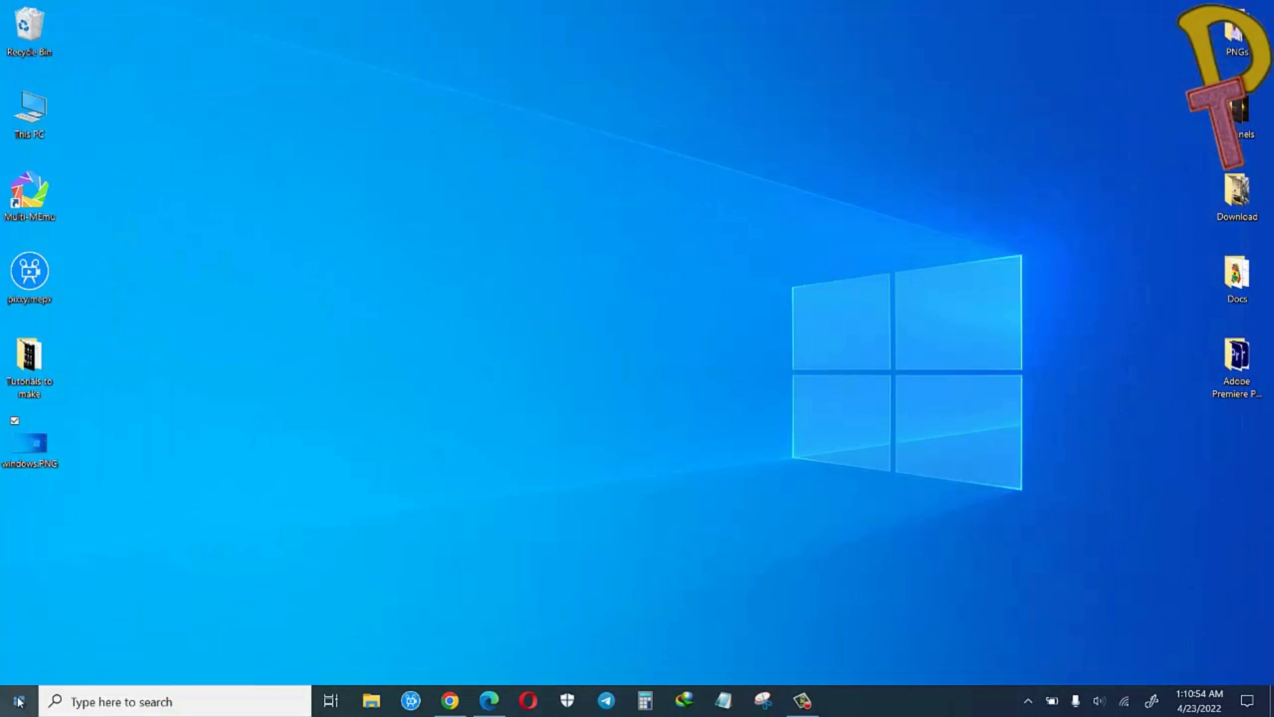
Relaunch Snipping Tool from its pinned taskbar icon, dismissing its jump list
{"action": "type", "text": "snipping Tool"}
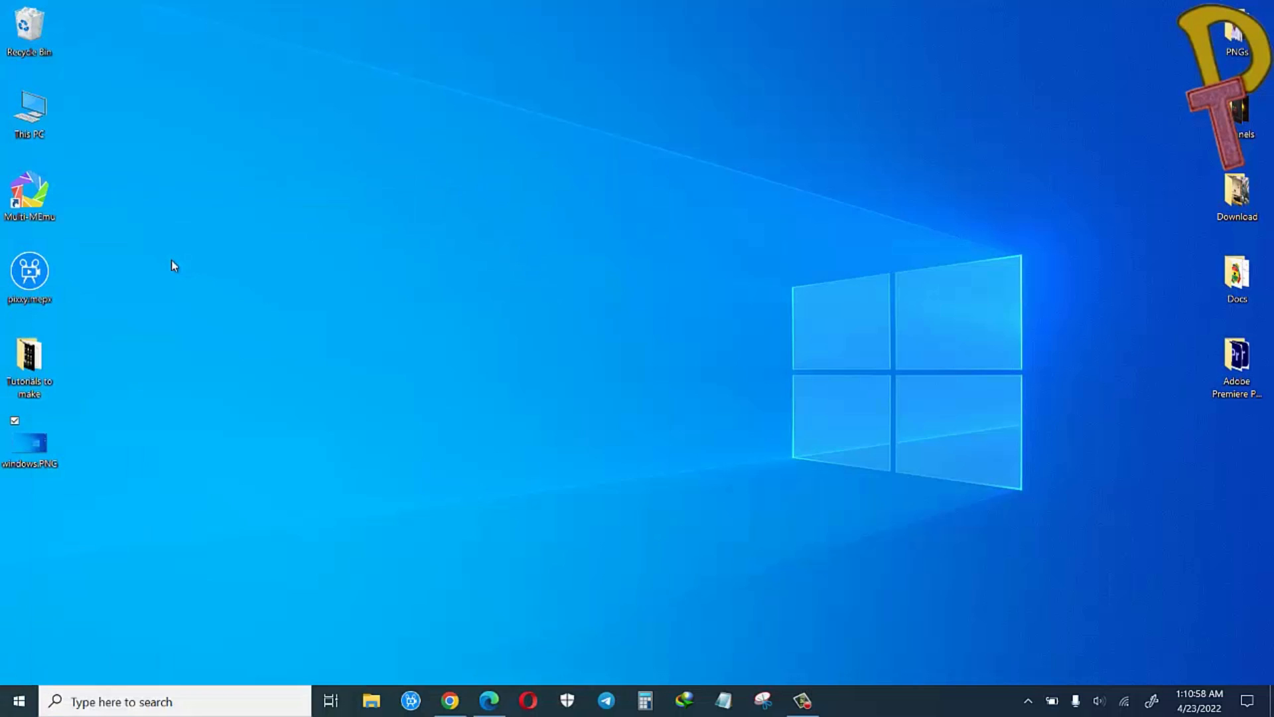
{"action": "left_click", "coordinate": [762, 701]}
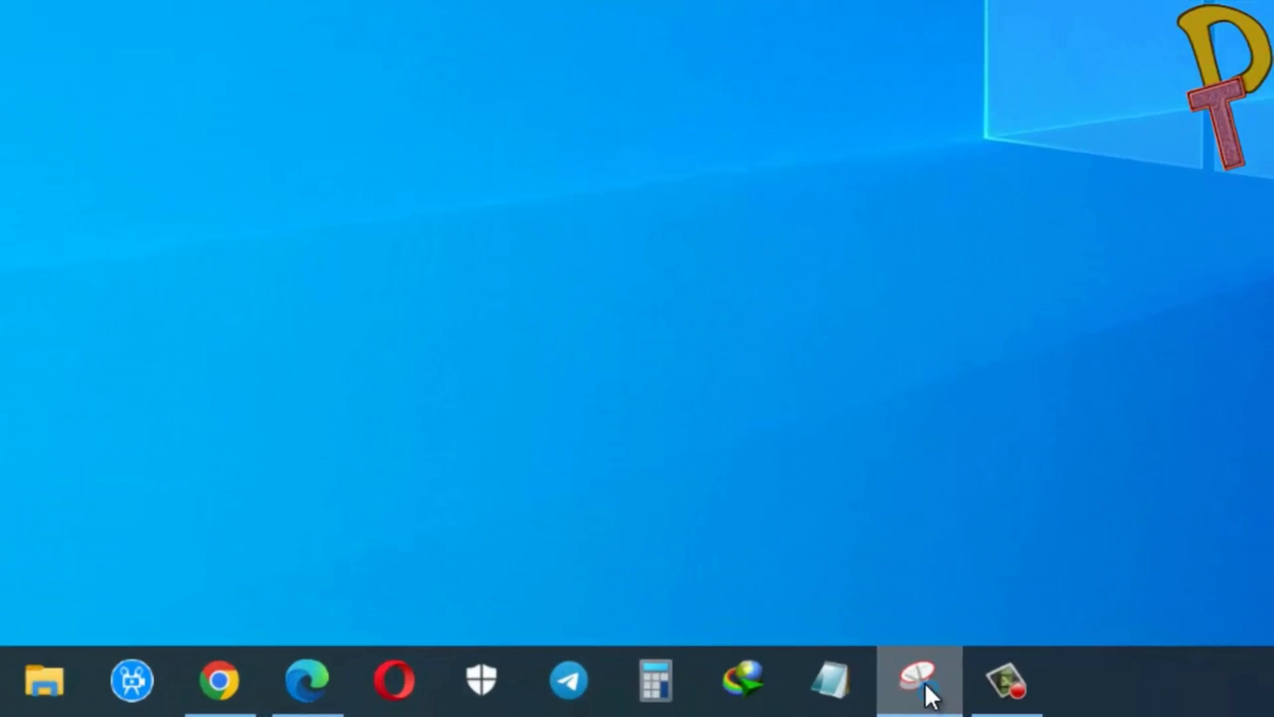
{"action": "right_click", "coordinate": [919, 680]}
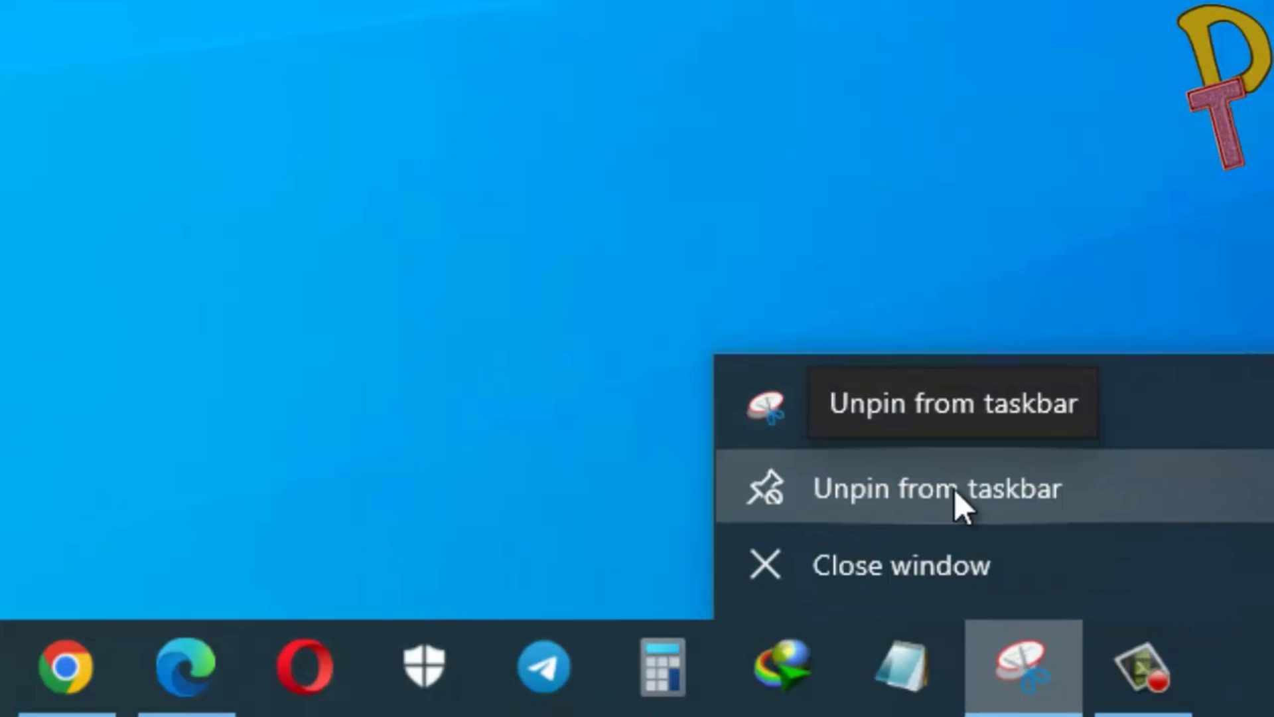
{"action": "left_click", "coordinate": [935, 489]}
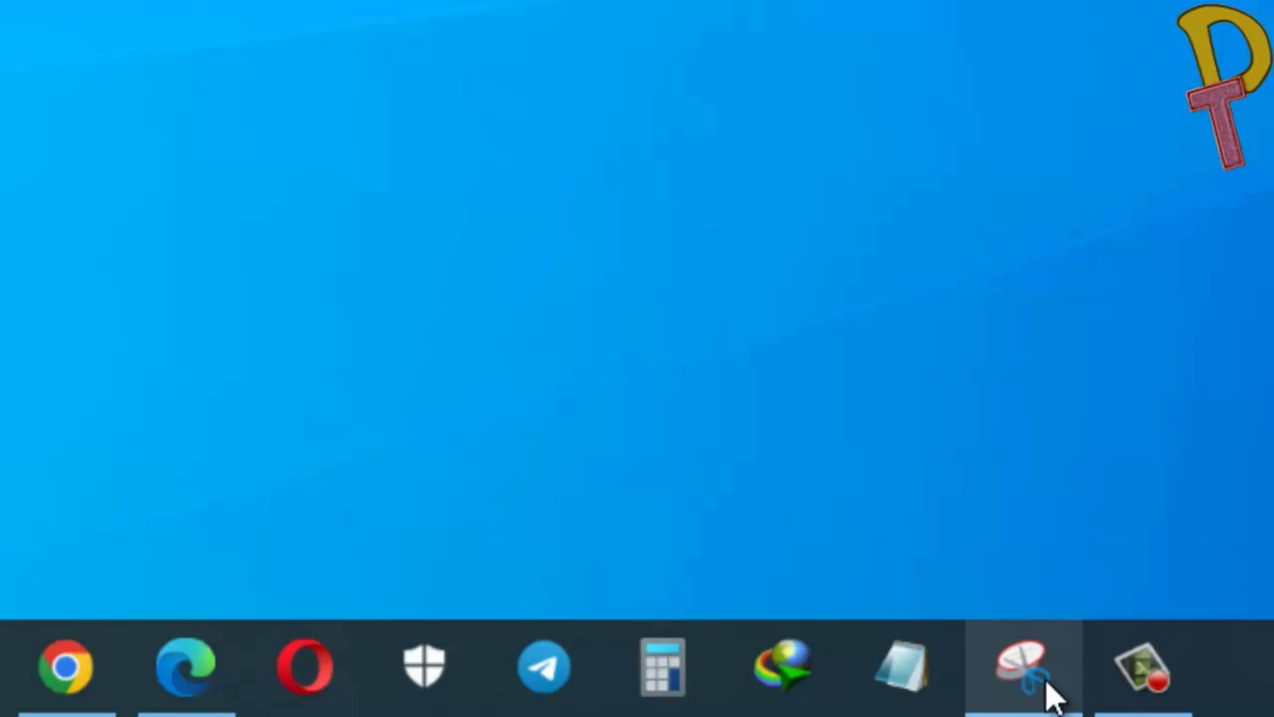
{"action": "left_click", "coordinate": [1022, 667]}
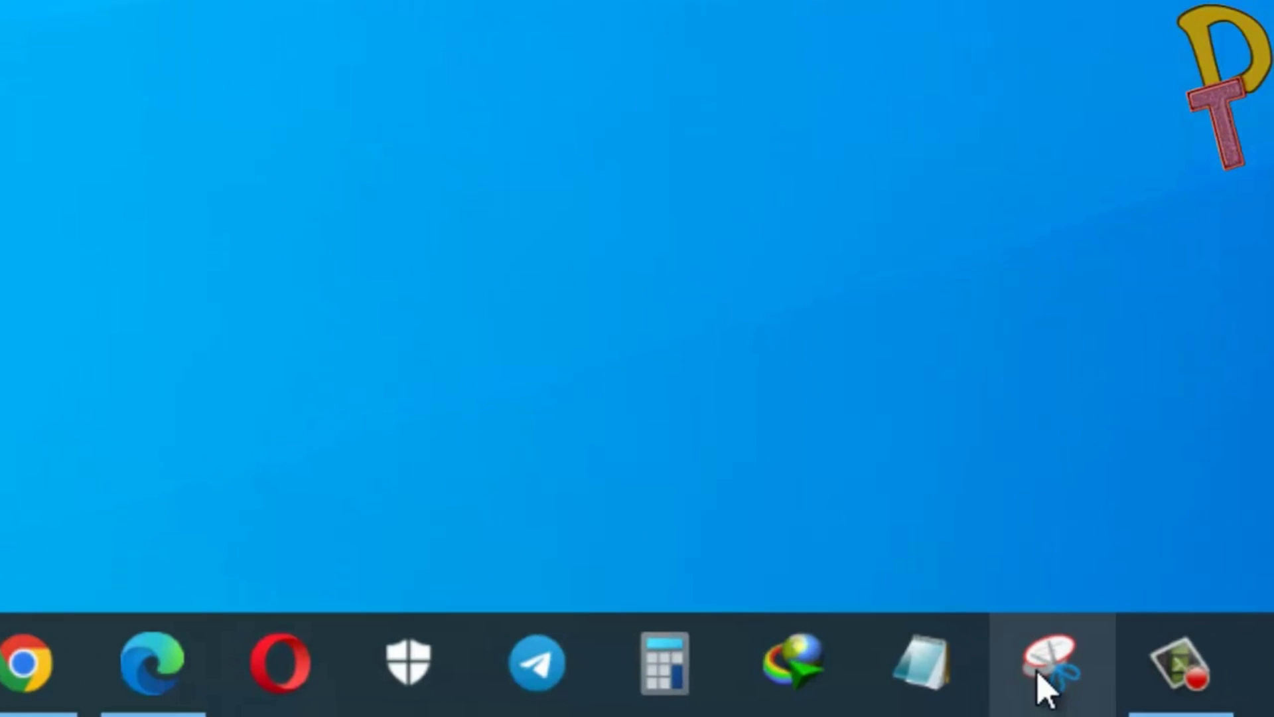
{"action": "left_click", "coordinate": [1048, 663]}
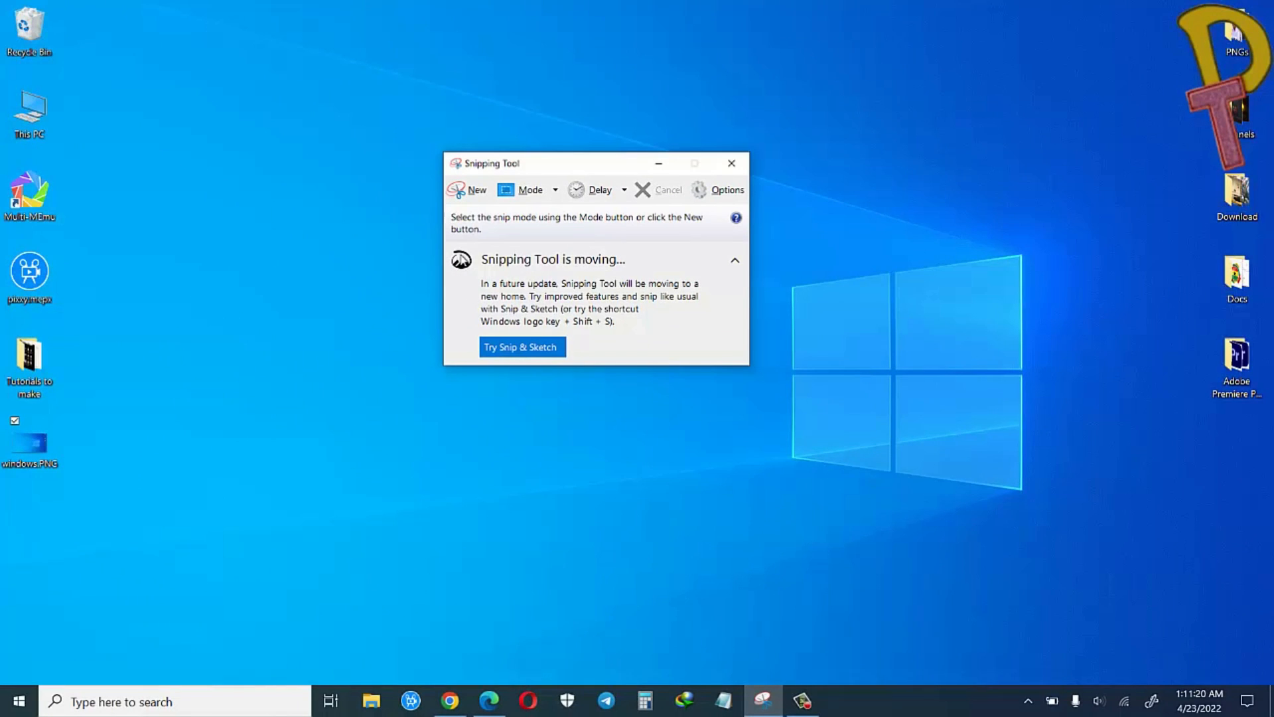
{"action": "left_click", "coordinate": [554, 189]}
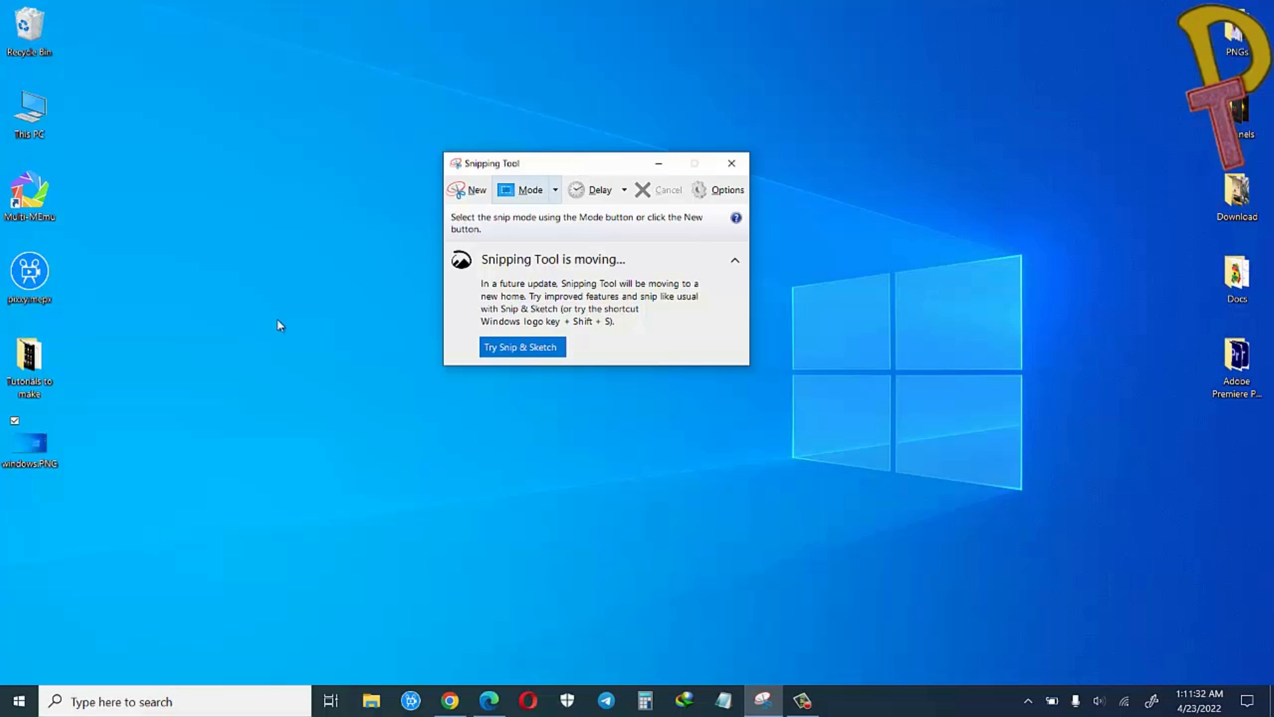
{"action": "right_click", "coordinate": [279, 326]}
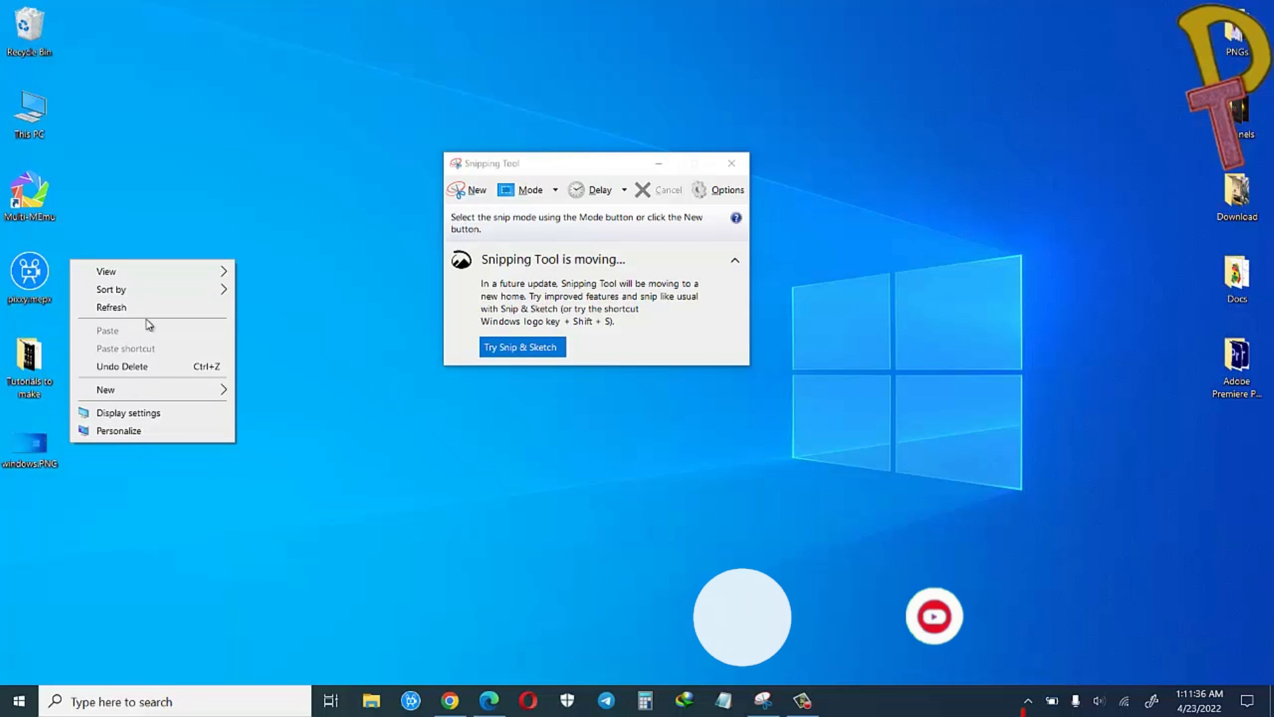
{"action": "left_click", "coordinate": [105, 389]}
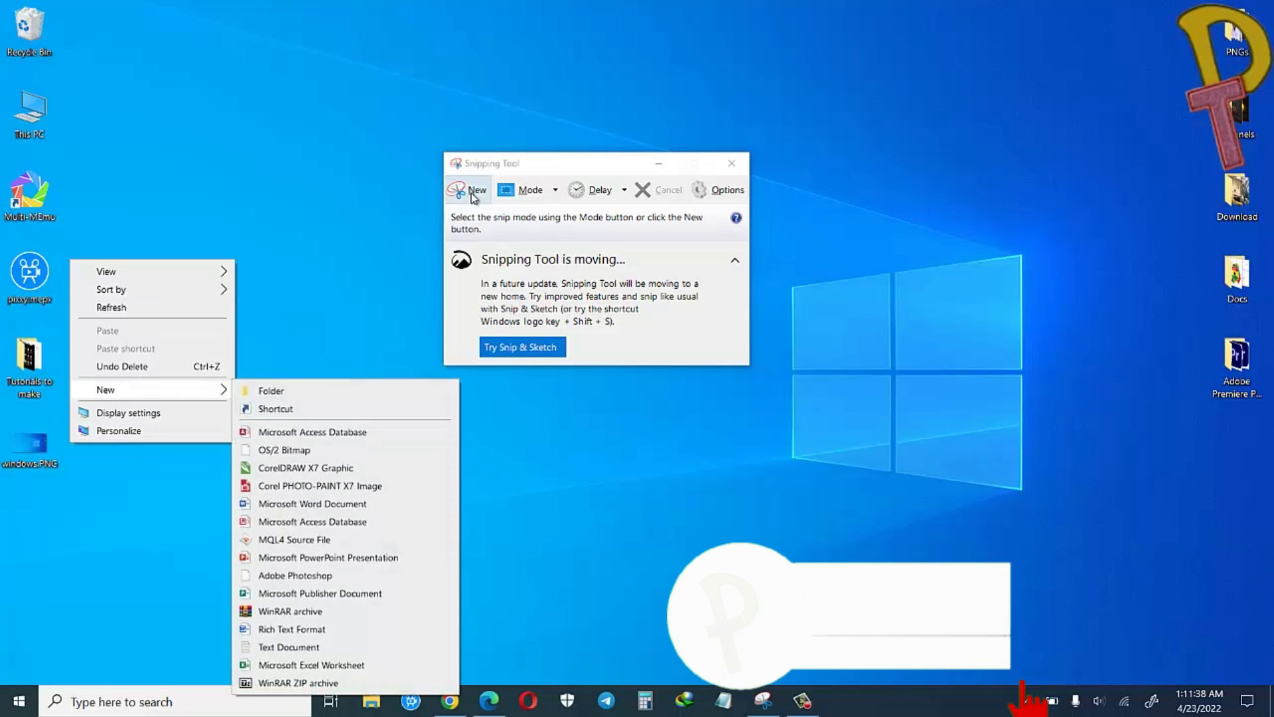
{"action": "left_click", "coordinate": [476, 190]}
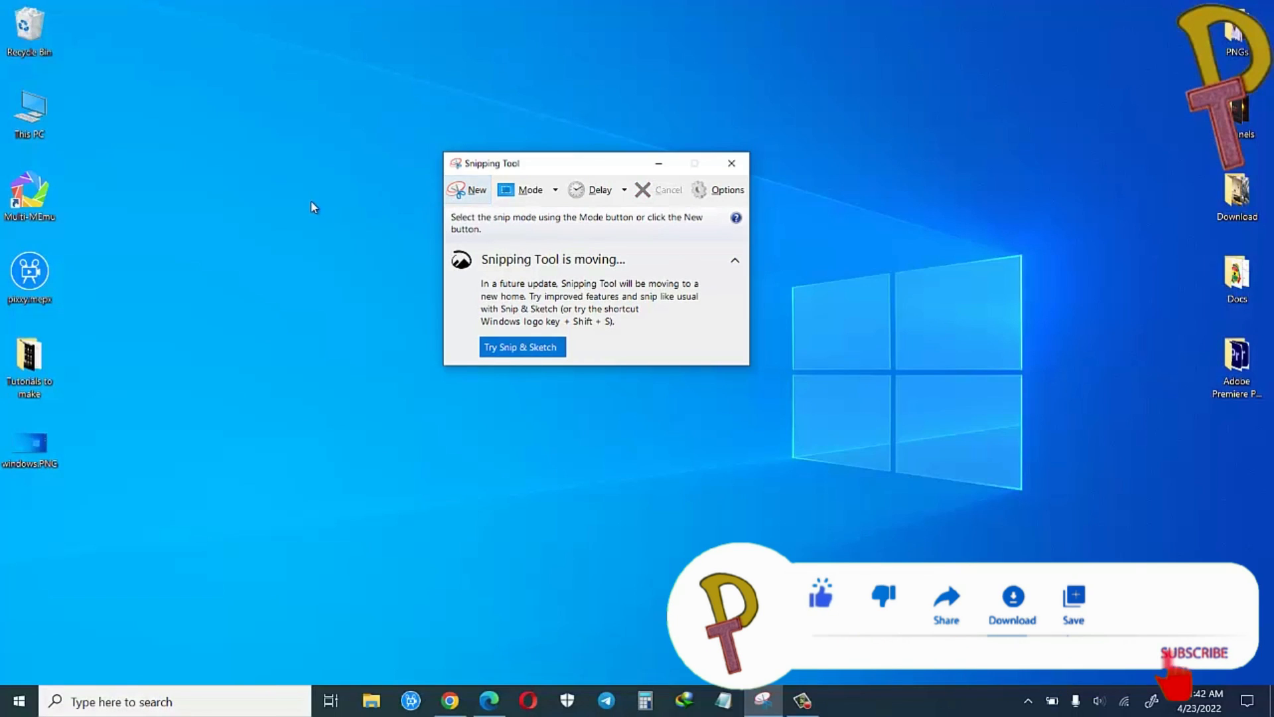
{"action": "right_click", "coordinate": [313, 207]}
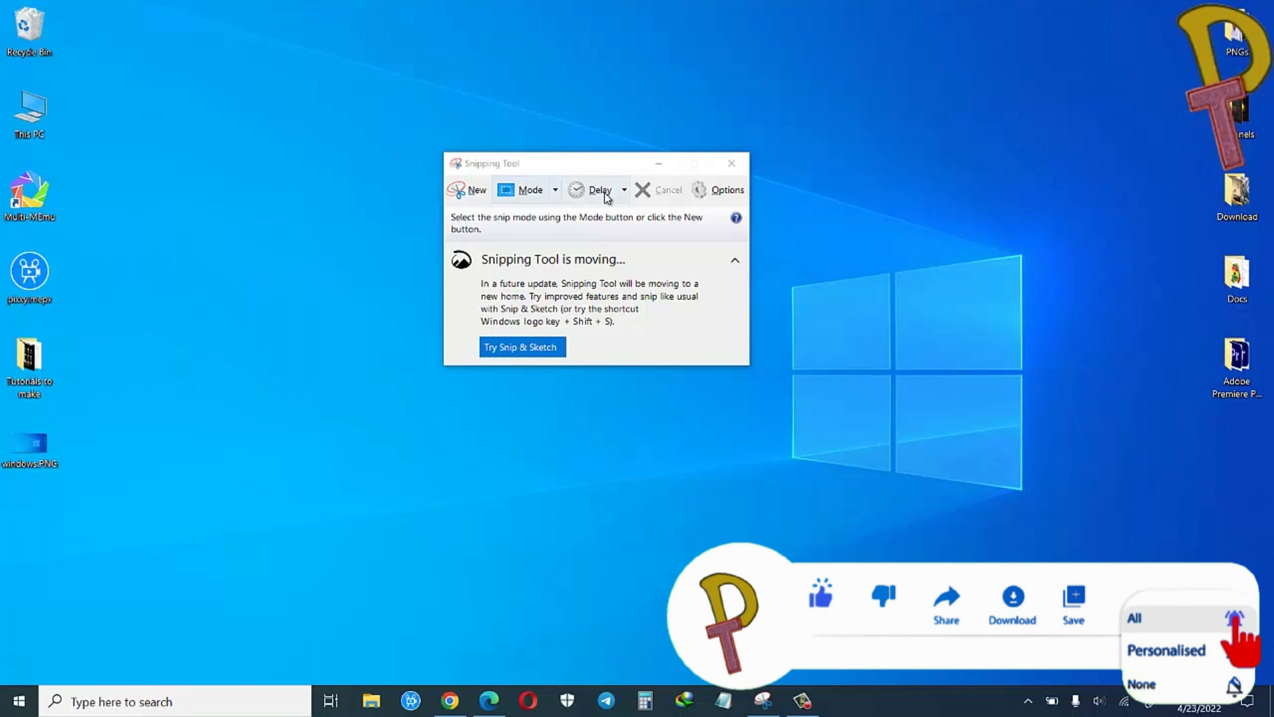
Snip the desktop right-click menu using a delay, close that snip, and reopen Snipping Tool
{"action": "left_click", "coordinate": [624, 190]}
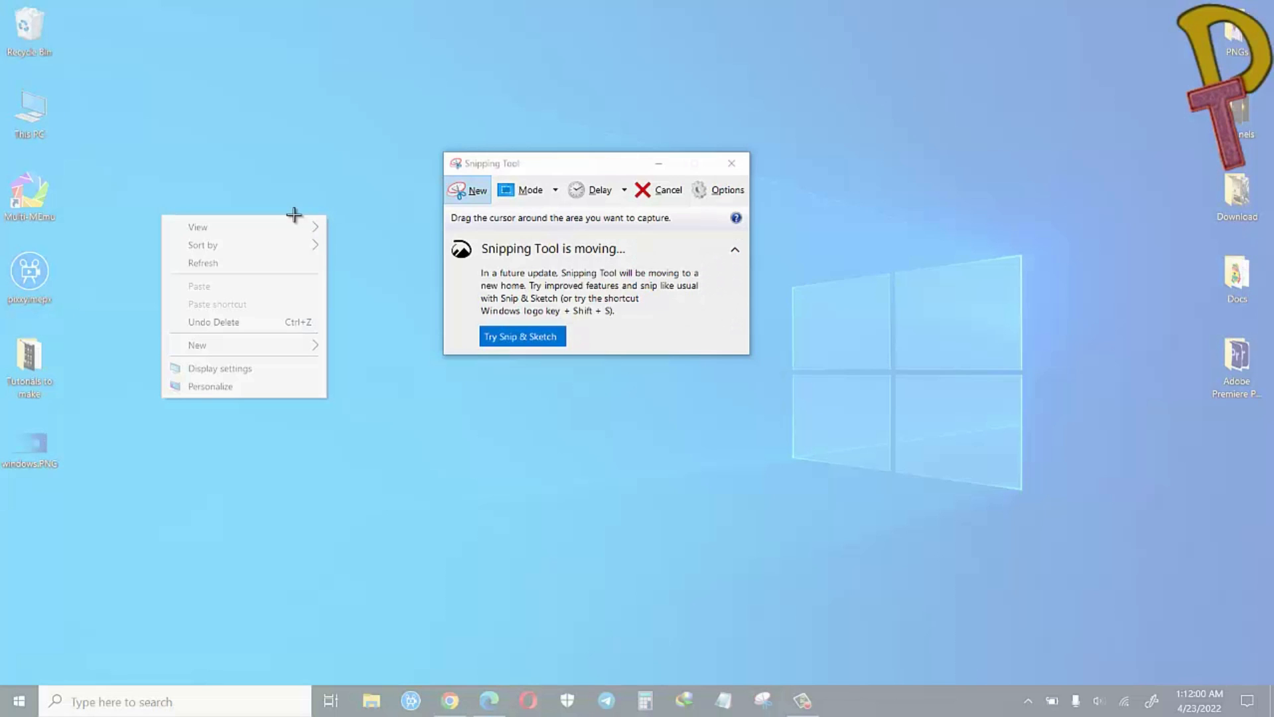
{"action": "mouse_move", "coordinate": [151, 206]}
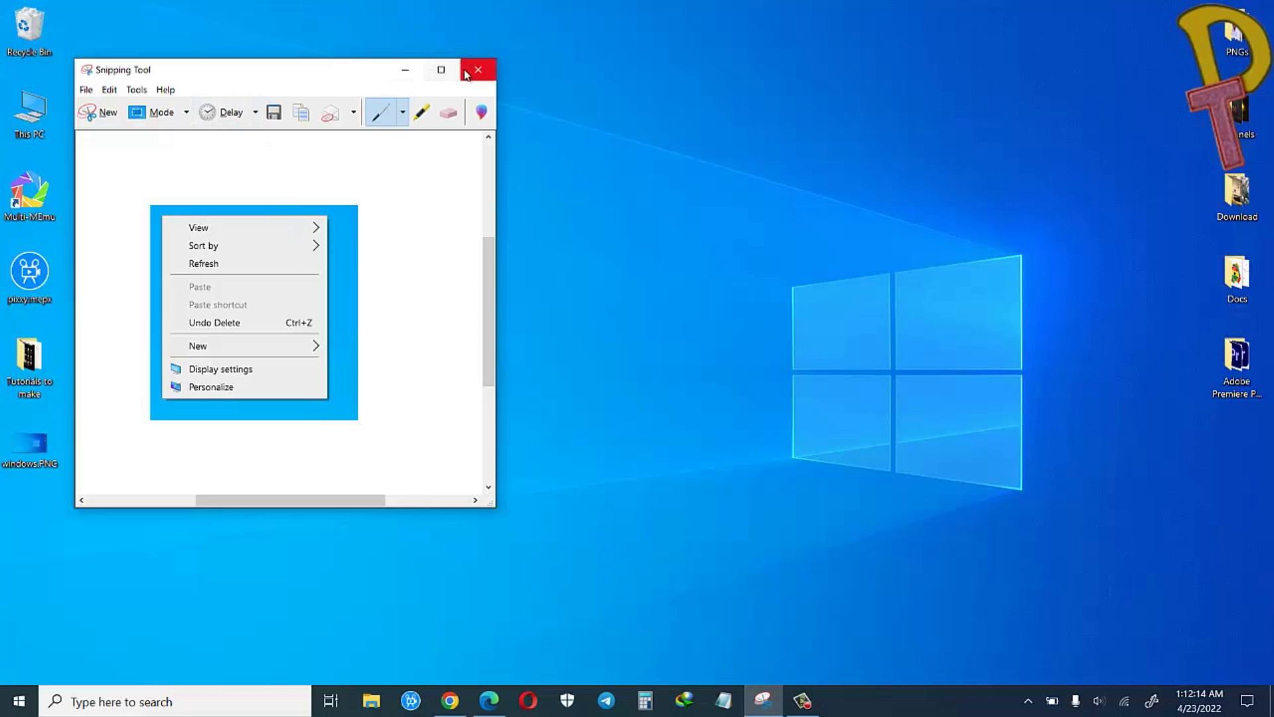
{"action": "left_click", "coordinate": [477, 69]}
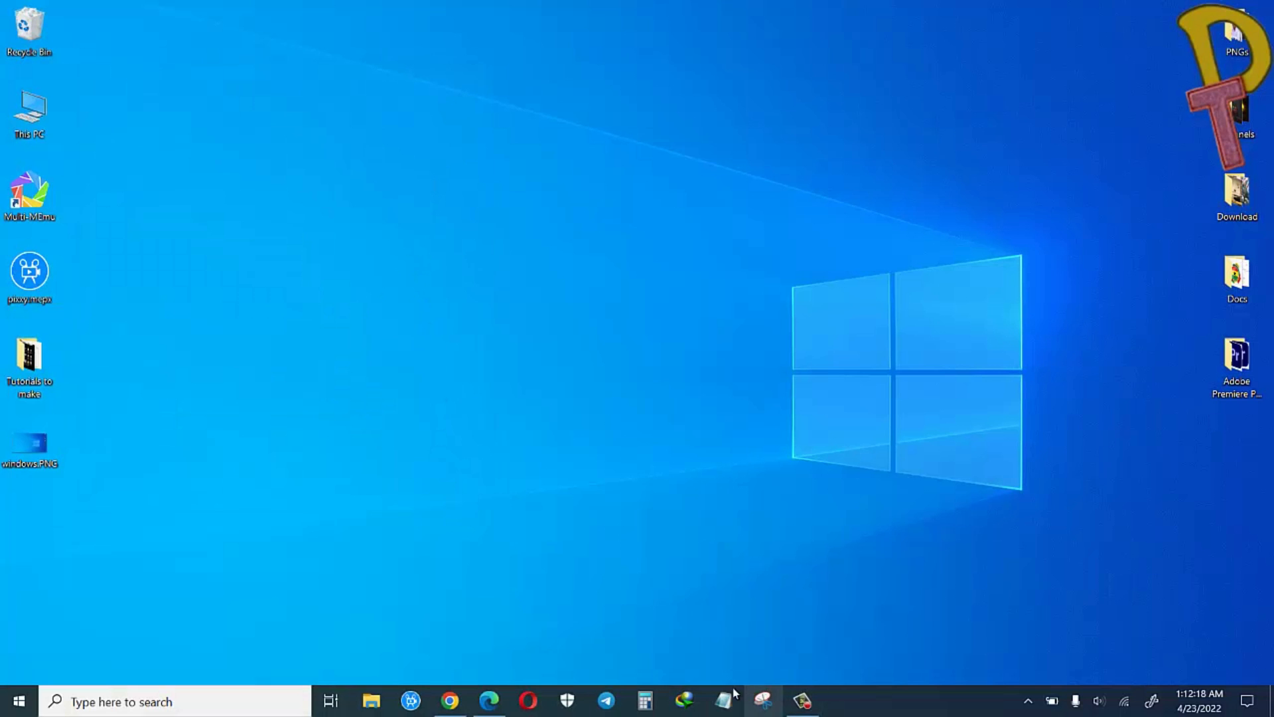
{"action": "left_click", "coordinate": [762, 701]}
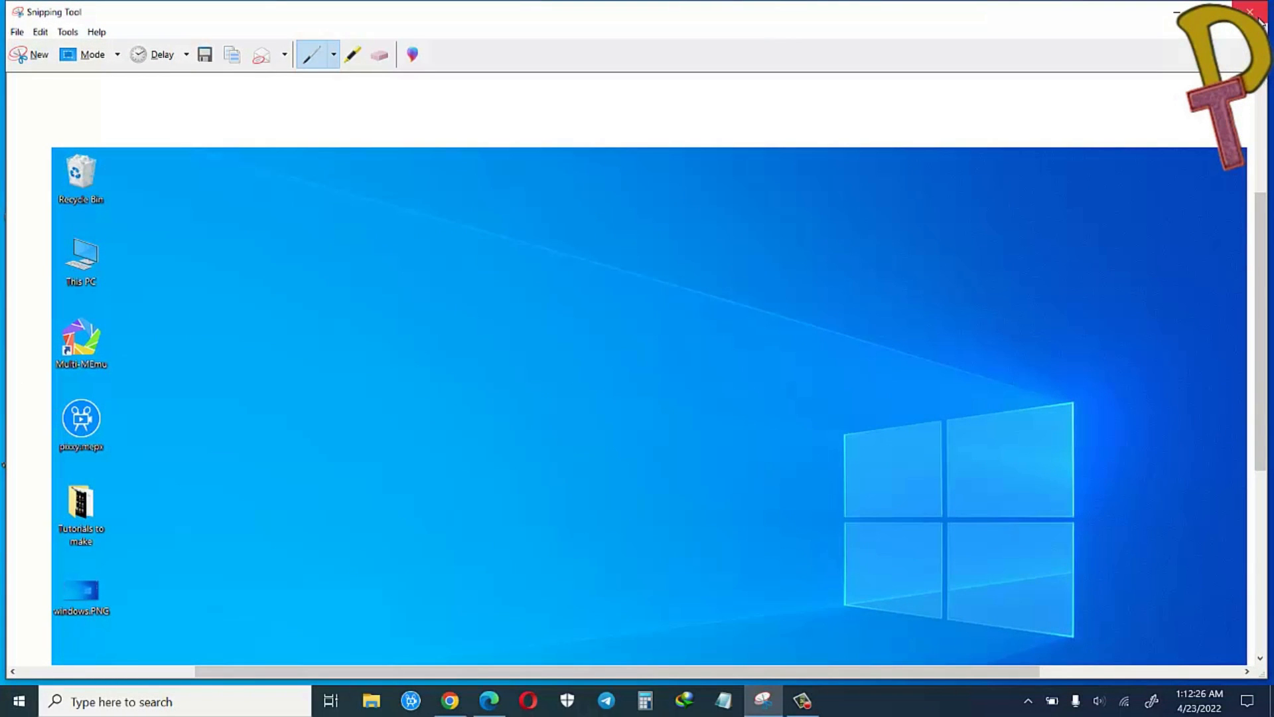
Close the full-desktop snip window, answering No to discard it
{"action": "left_click", "coordinate": [1251, 12]}
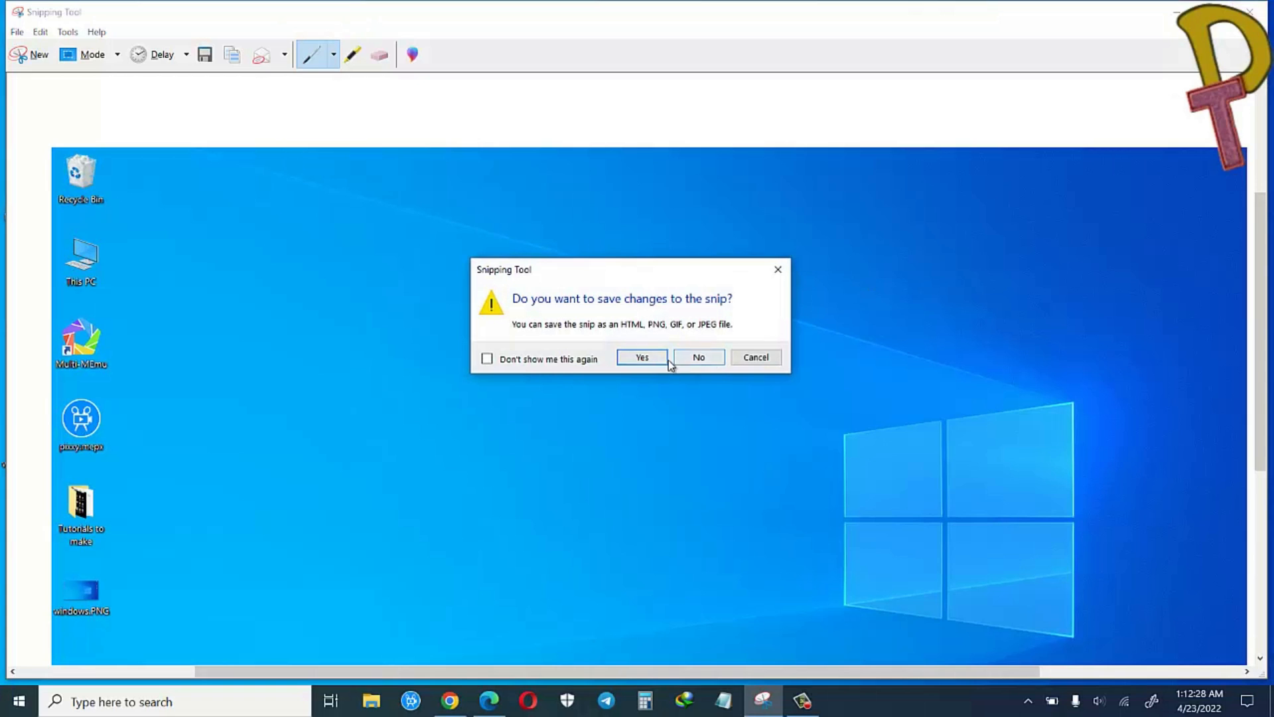
{"action": "left_click", "coordinate": [697, 357]}
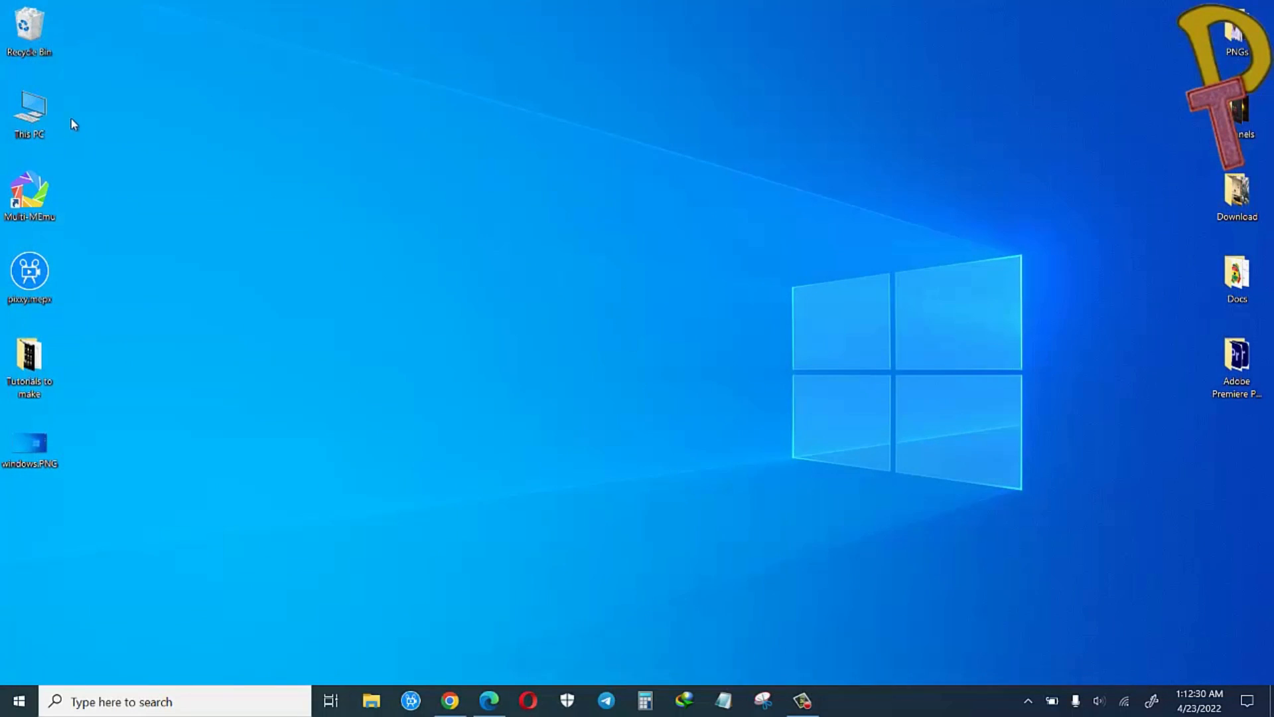
Play pregnancy.mp4 from Downloads > Video in VLC, declining the update offer
{"action": "left_click", "coordinate": [372, 701]}
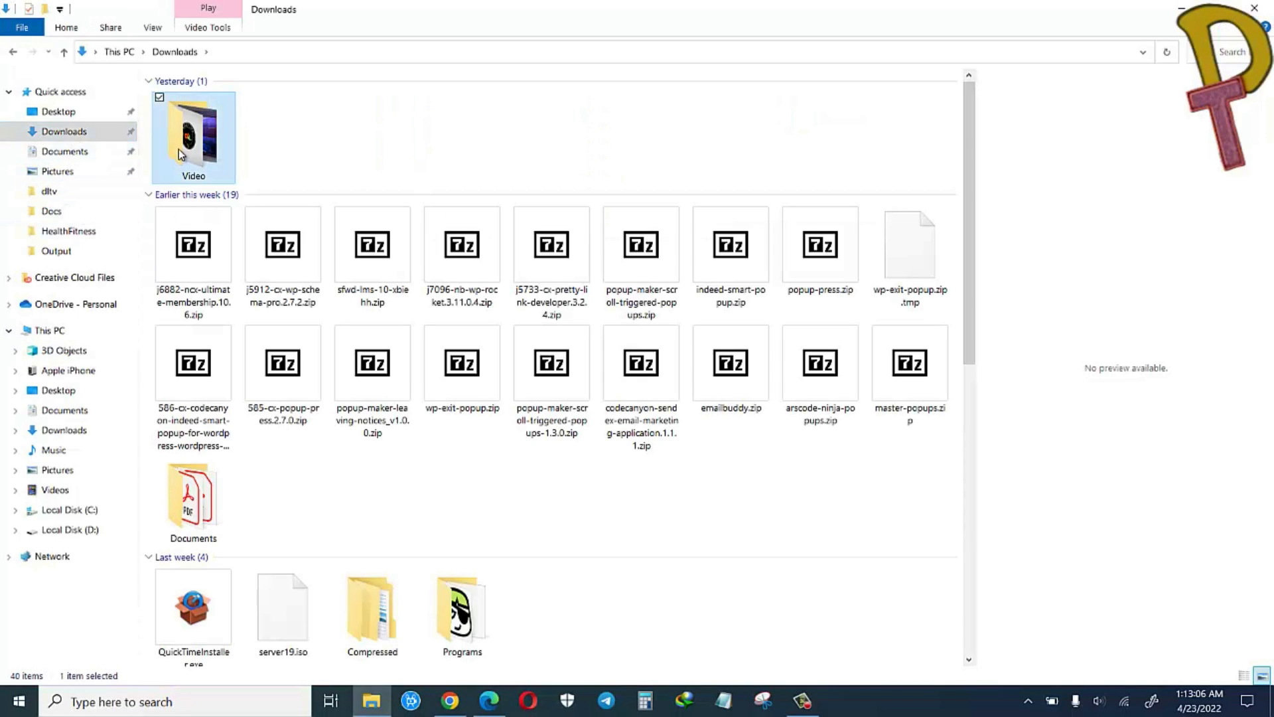
{"action": "double_click", "coordinate": [193, 138]}
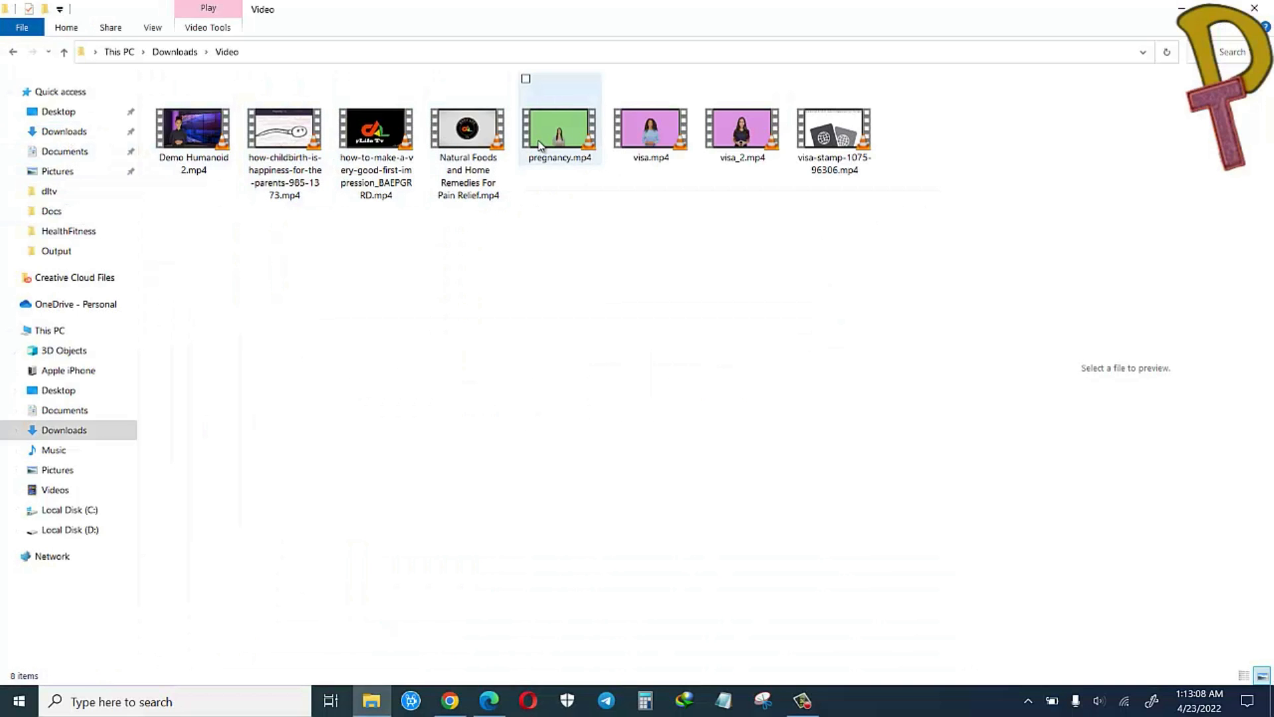
{"action": "left_click", "coordinate": [559, 134]}
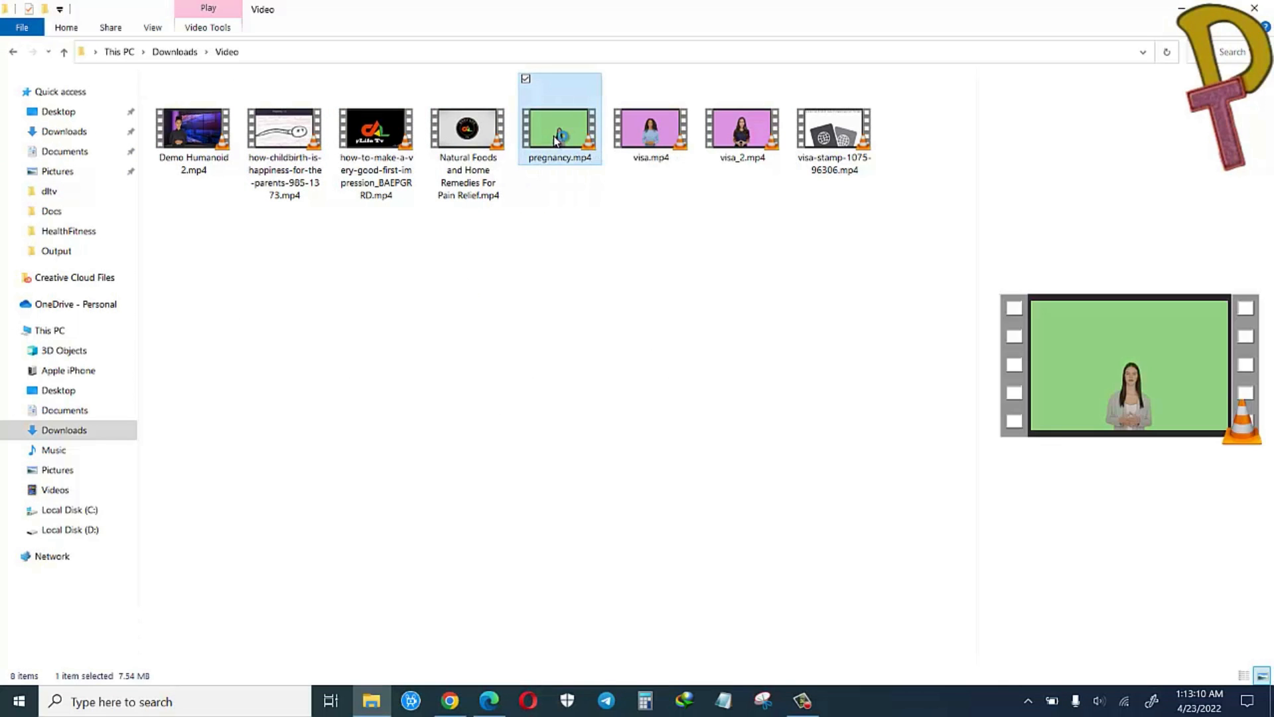
{"action": "double_click", "coordinate": [559, 130]}
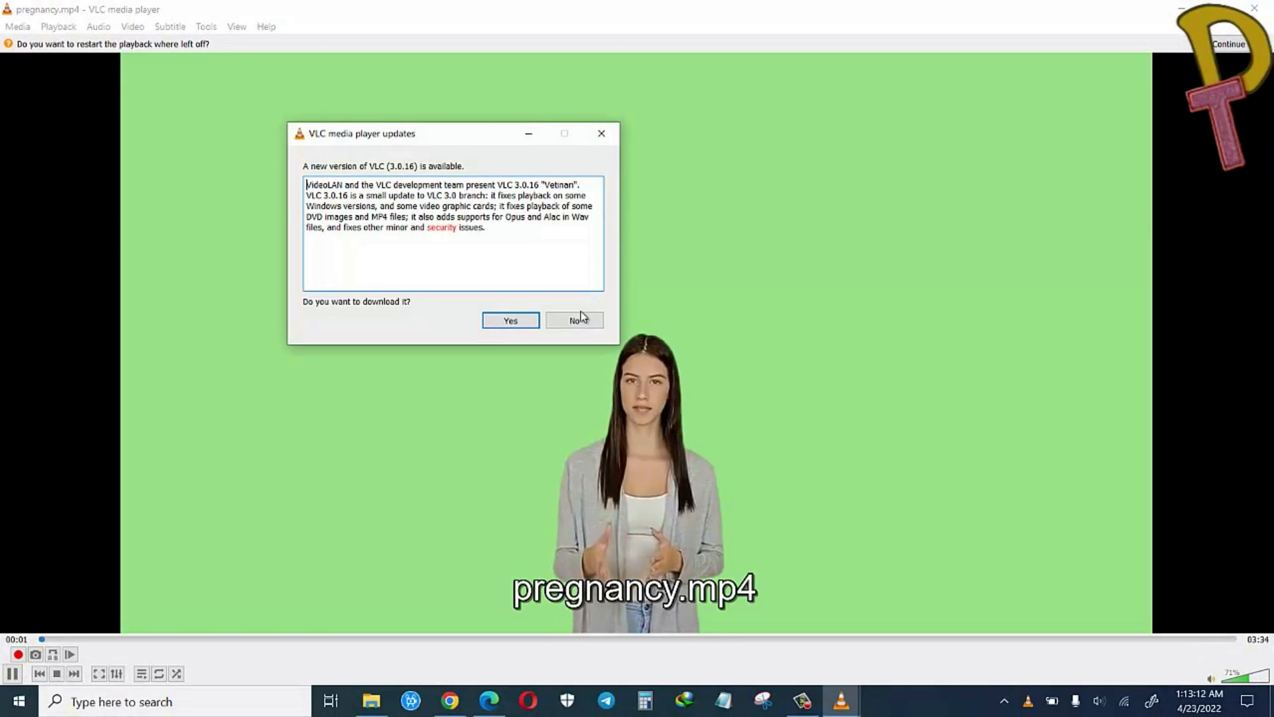
{"action": "left_click", "coordinate": [574, 320]}
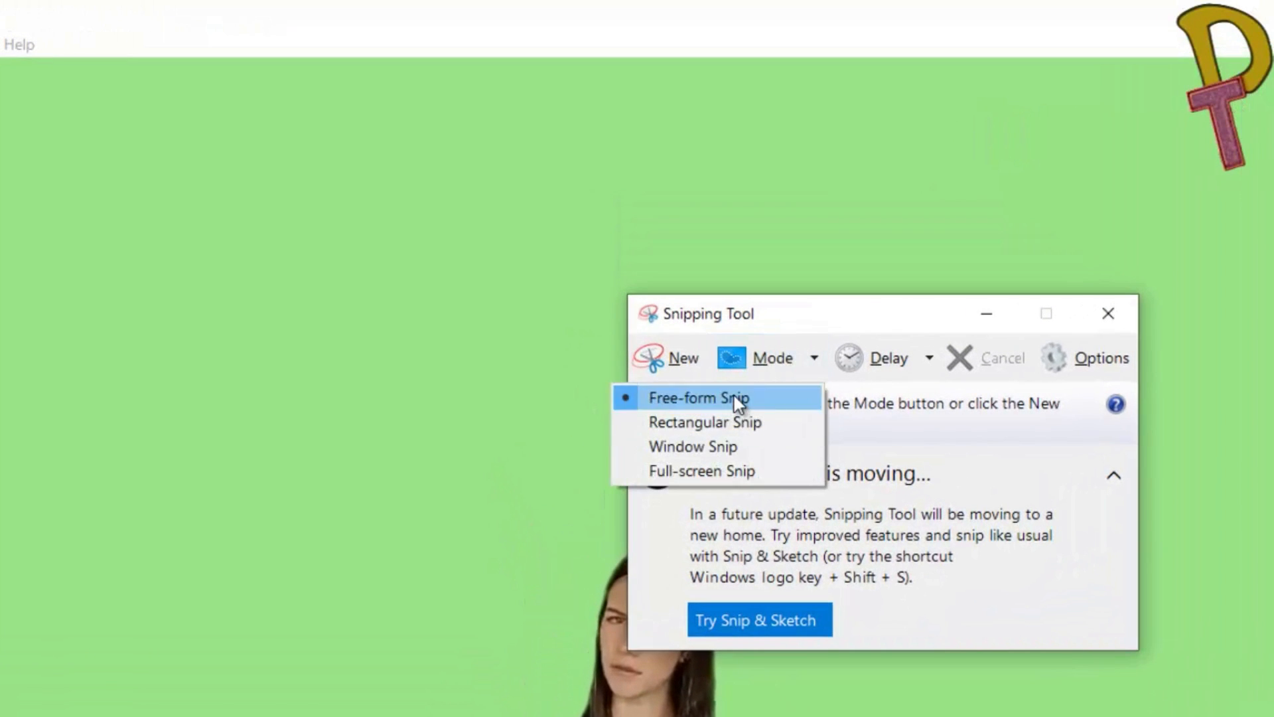
Trace a free-form snip around the woman in the green-screen video
{"action": "left_click", "coordinate": [699, 397]}
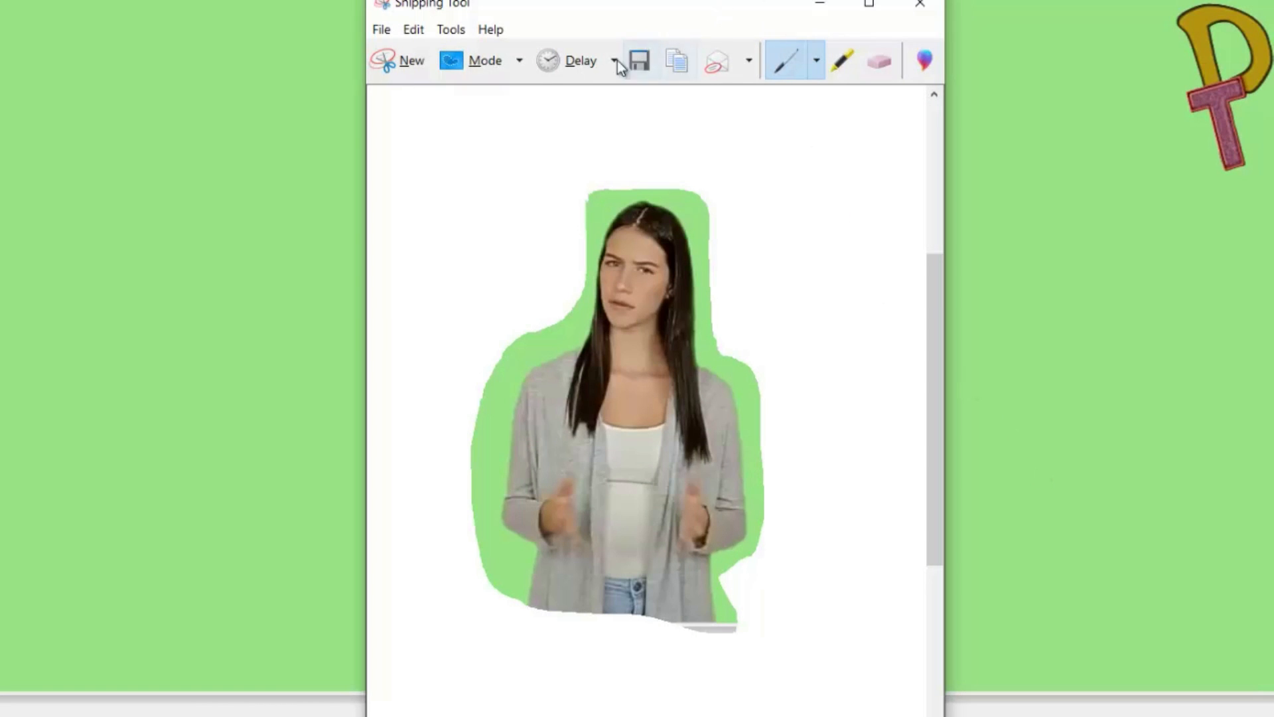
{"action": "left_click", "coordinate": [519, 59]}
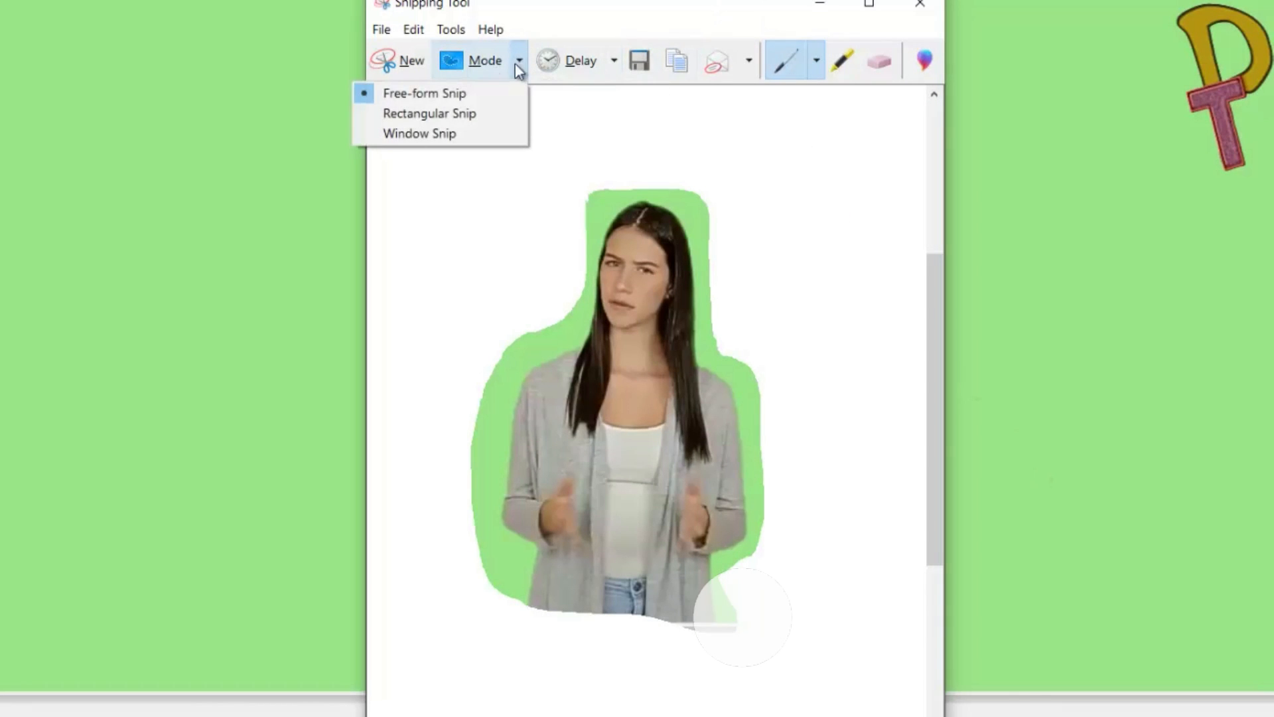
{"action": "left_click", "coordinate": [428, 113]}
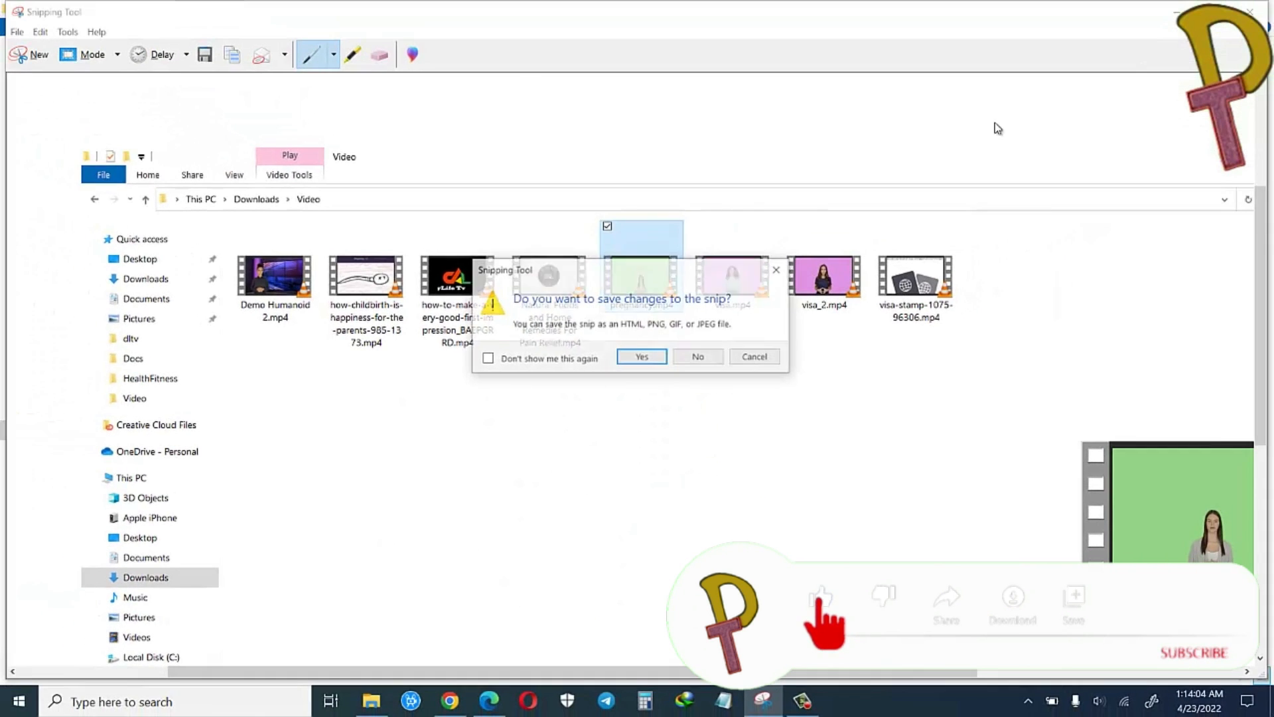
Discard the free-form snip, capture File Explorer's Video folder as a window snip, and discard it too
{"action": "left_click", "coordinate": [697, 355]}
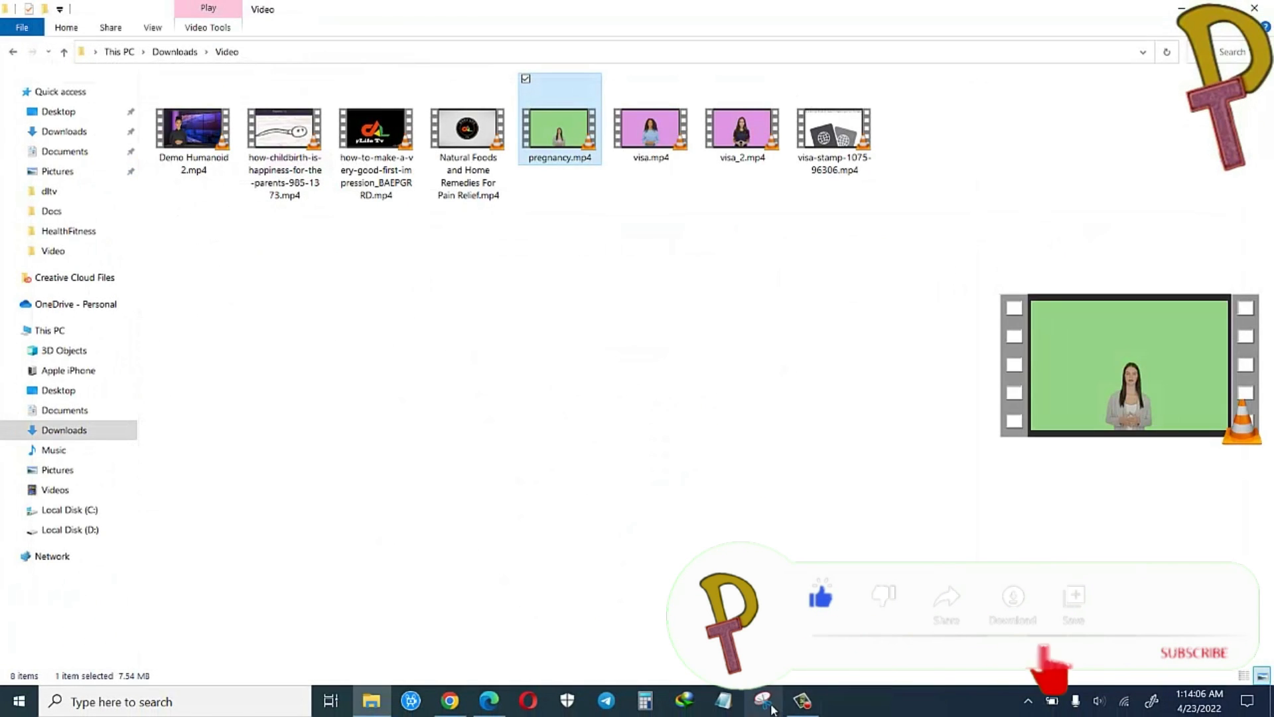
{"action": "left_click", "coordinate": [762, 700]}
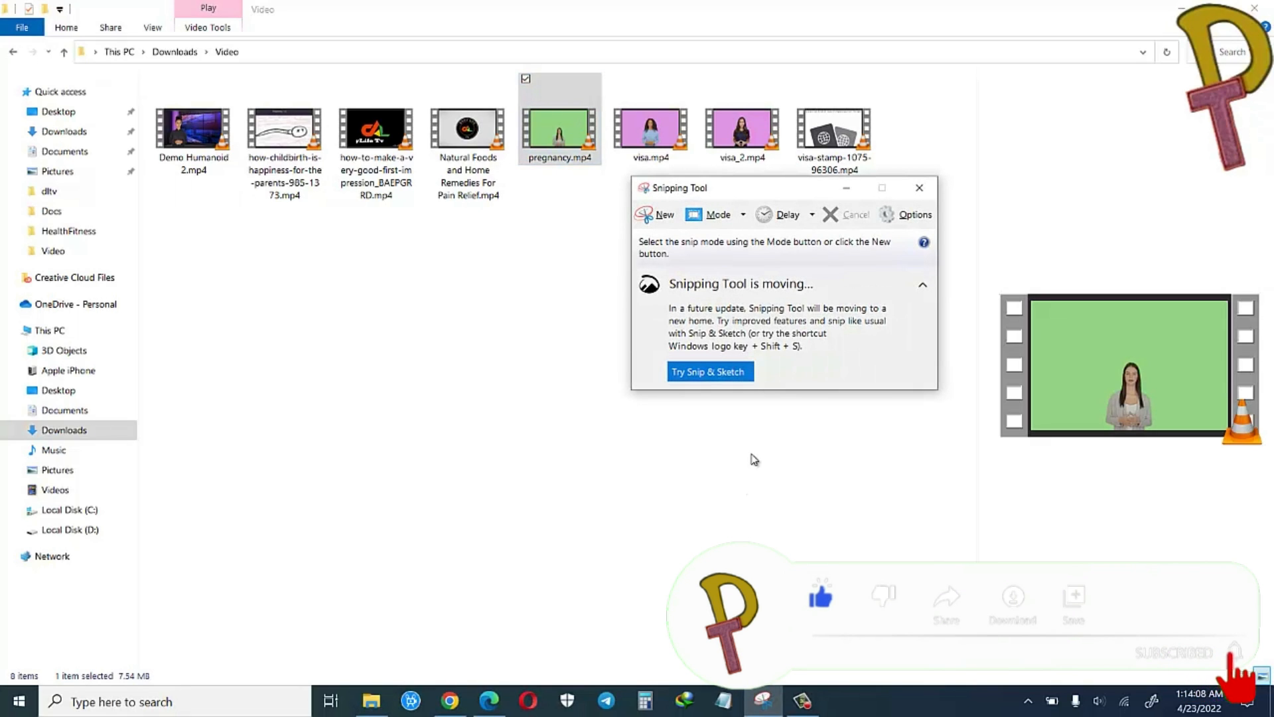
{"action": "left_click", "coordinate": [717, 215]}
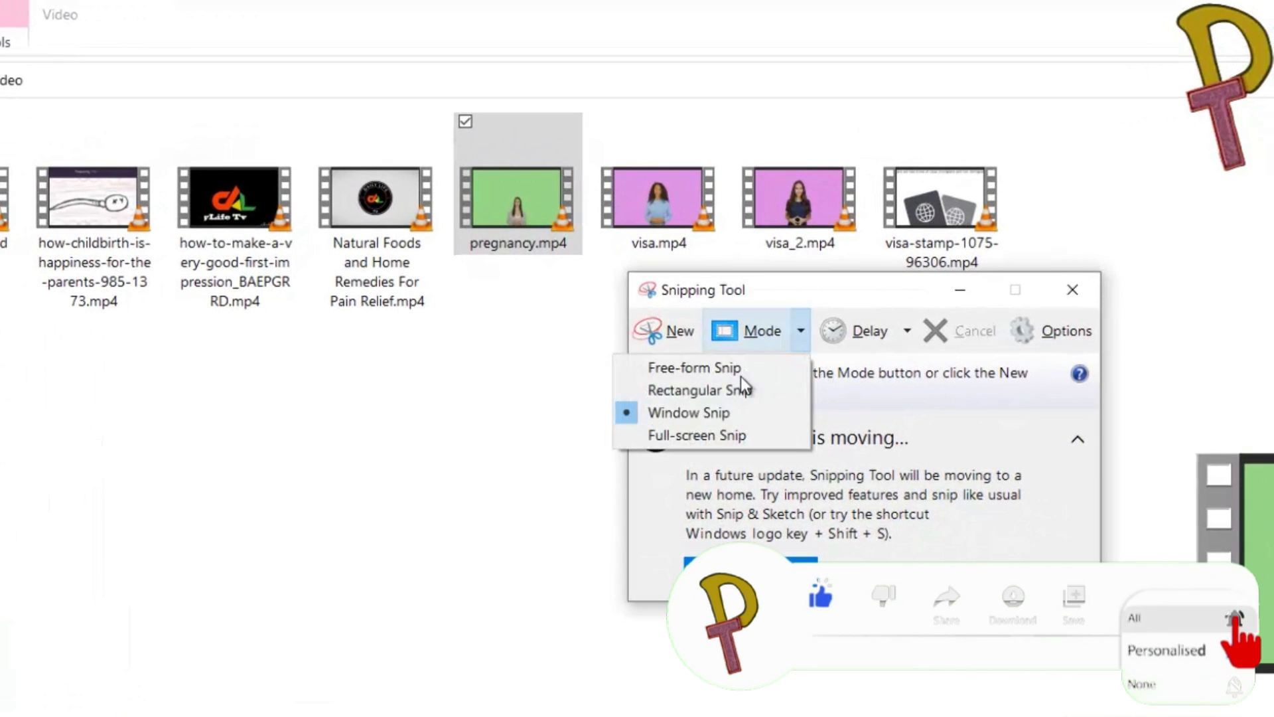
{"action": "left_click", "coordinate": [689, 411]}
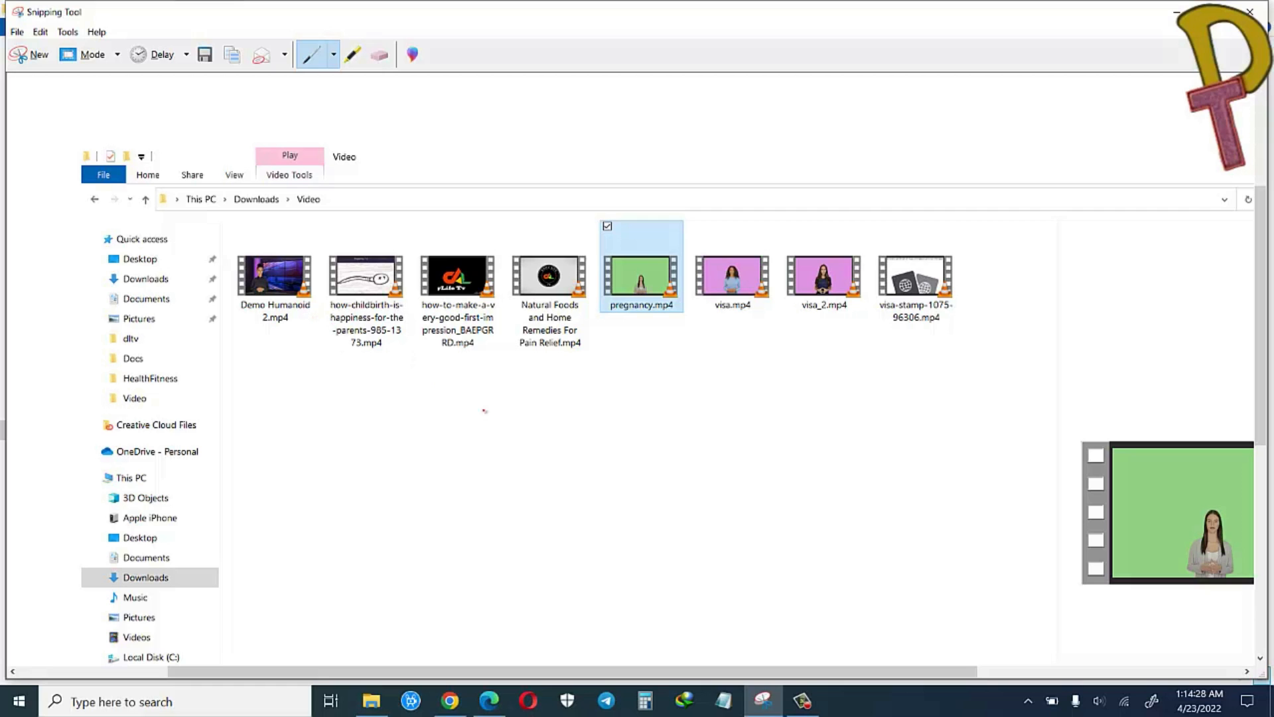
{"action": "scroll", "scroll_direction": "down", "scroll_amount": 3}
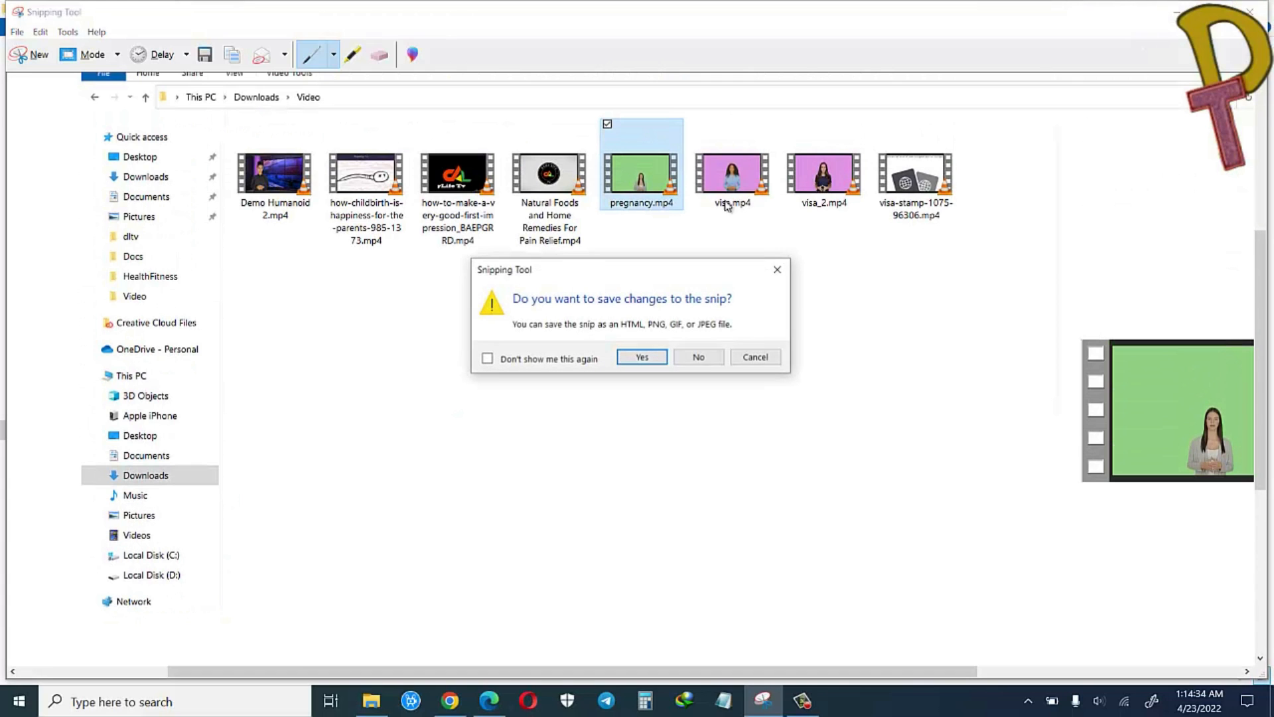
{"action": "left_click", "coordinate": [696, 357]}
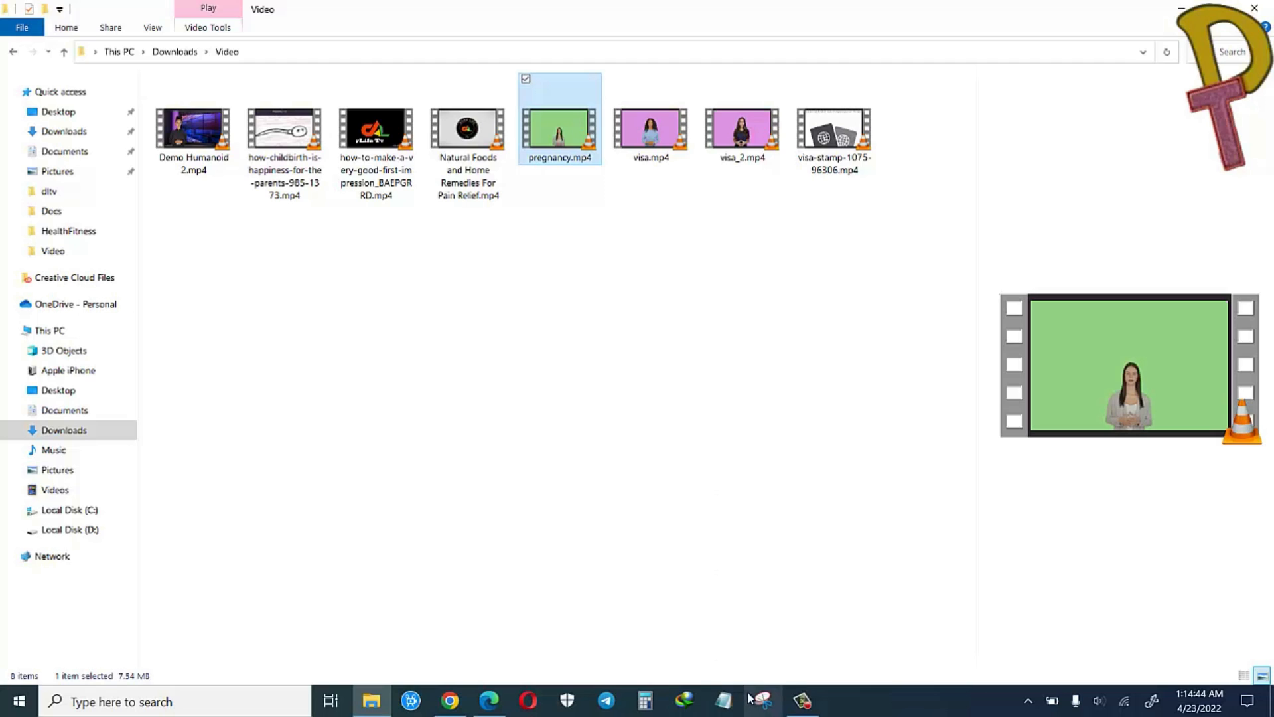
Capture a rectangular snip of part of the File Explorer Video folder window
{"action": "left_click", "coordinate": [760, 701]}
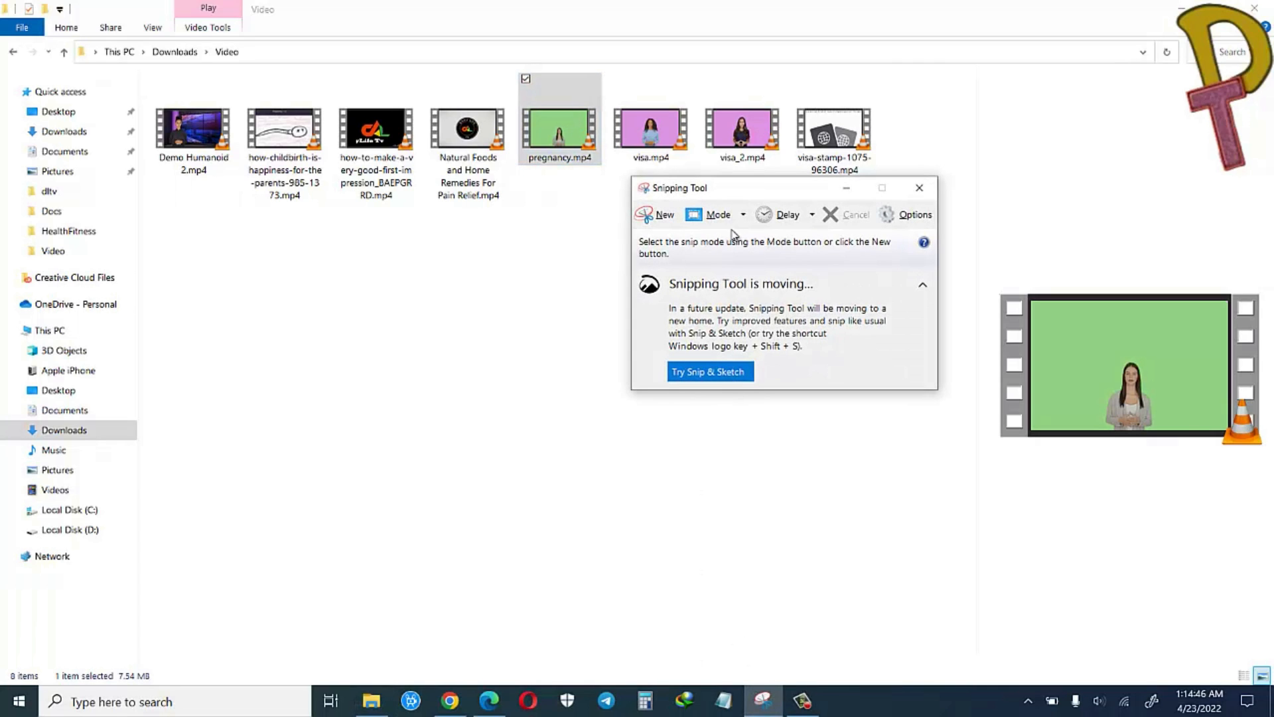
{"action": "left_click", "coordinate": [740, 213]}
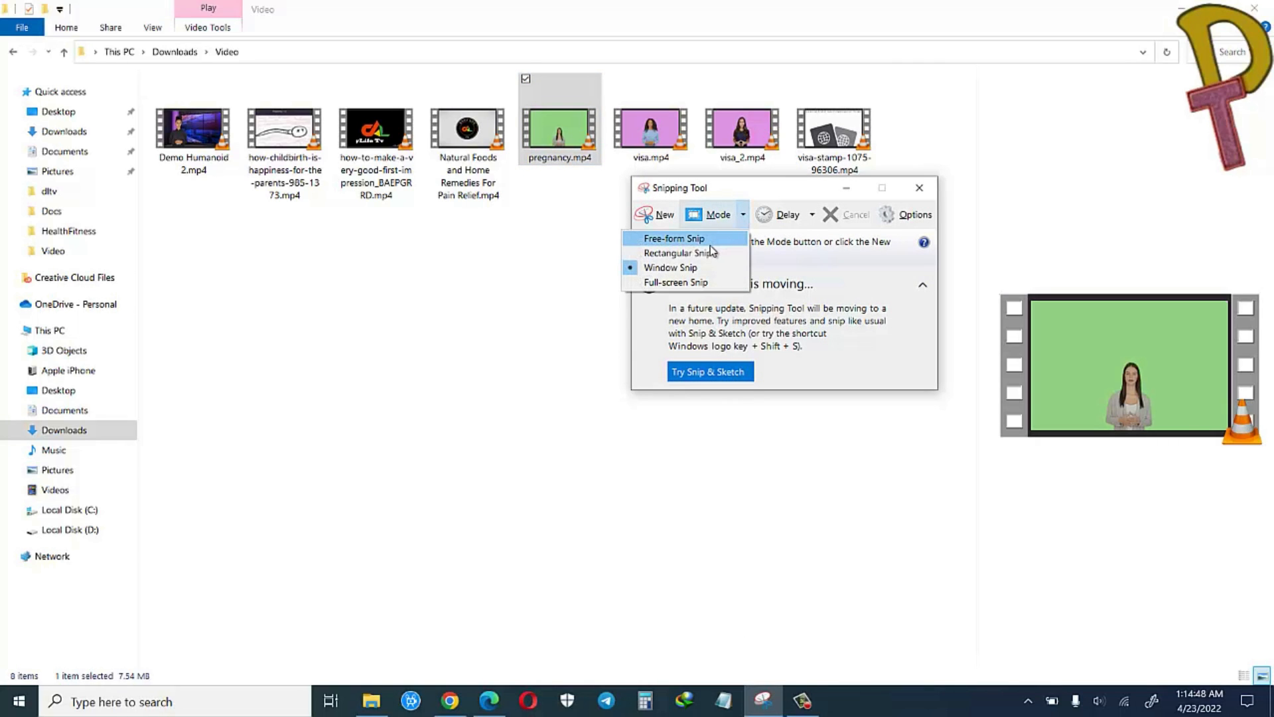
{"action": "mouse_move", "coordinate": [710, 253]}
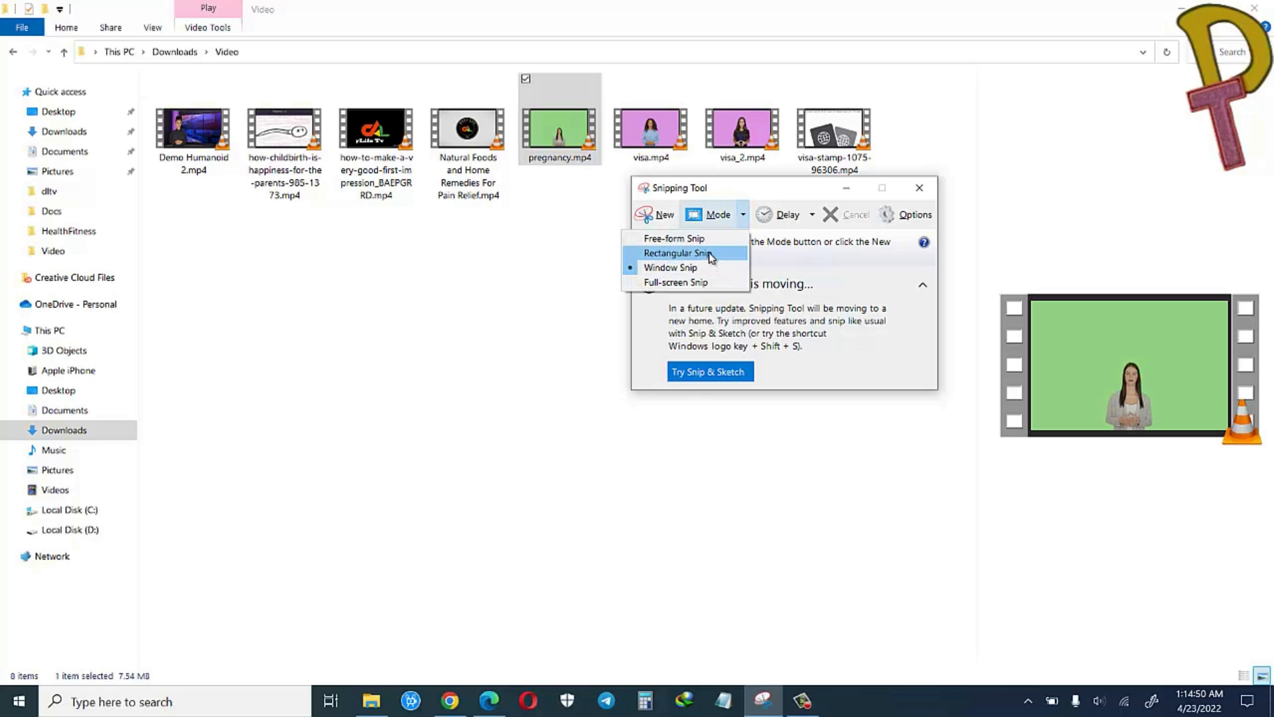
{"action": "left_click", "coordinate": [676, 252]}
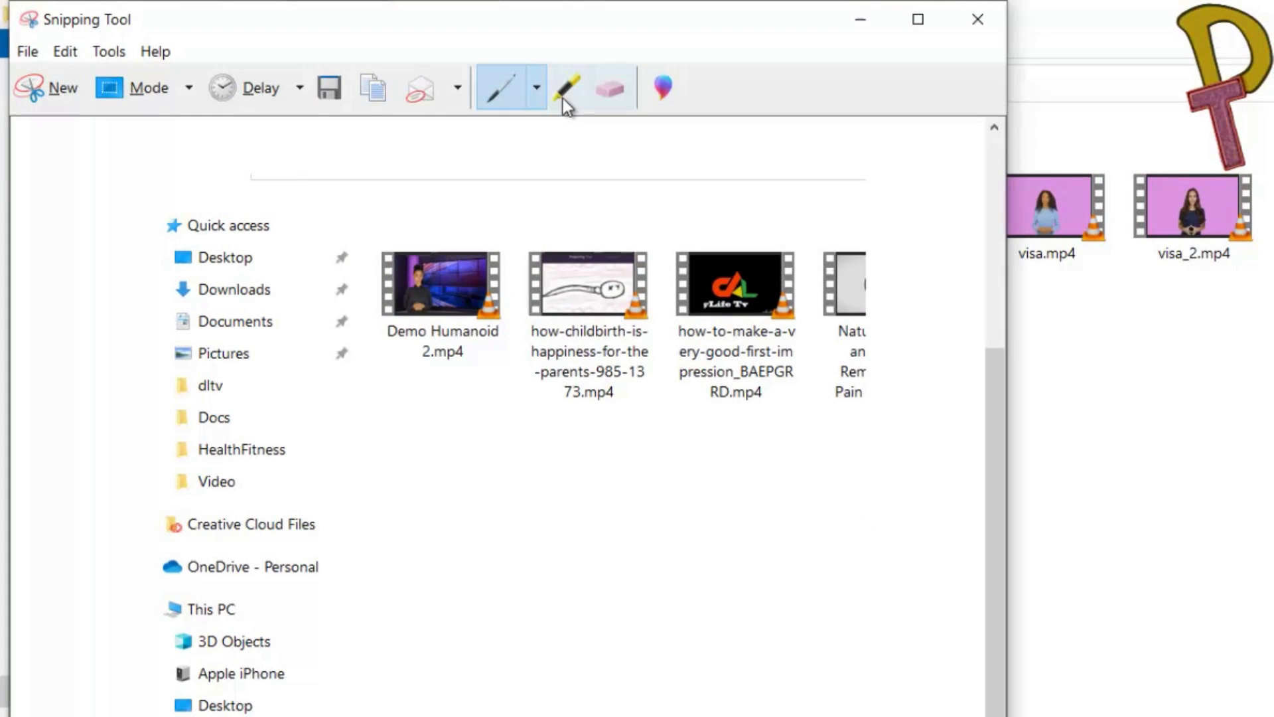
Try the red pen, settle on Blue Pen and circle the Demo Humanoid 2.mp4 thumbnail
{"action": "left_click", "coordinate": [535, 88]}
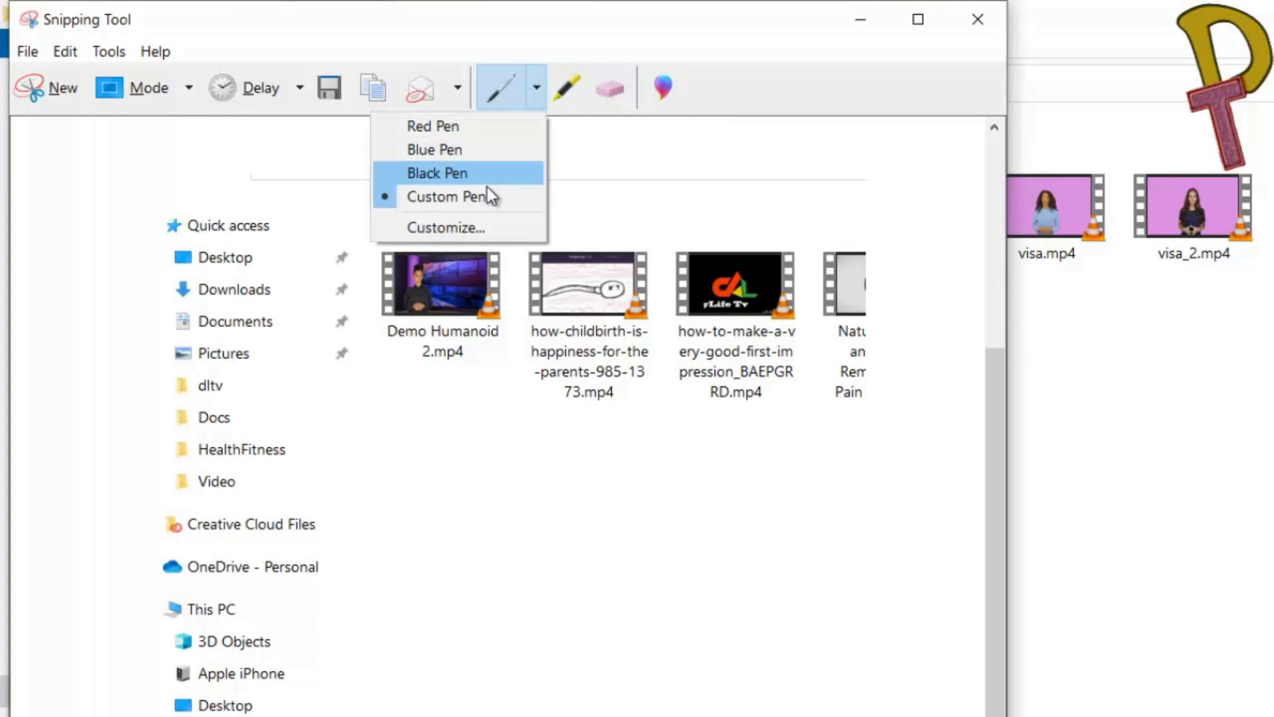
{"action": "left_click", "coordinate": [432, 126]}
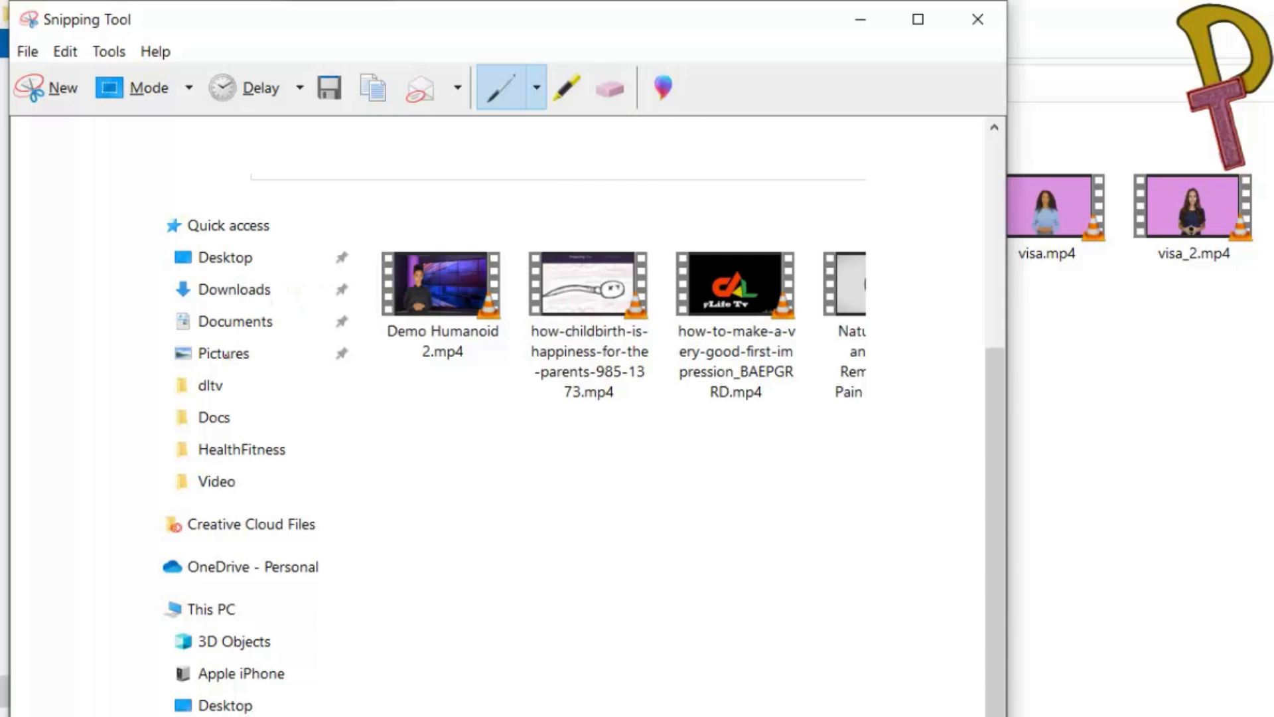
{"action": "left_click", "coordinate": [535, 88]}
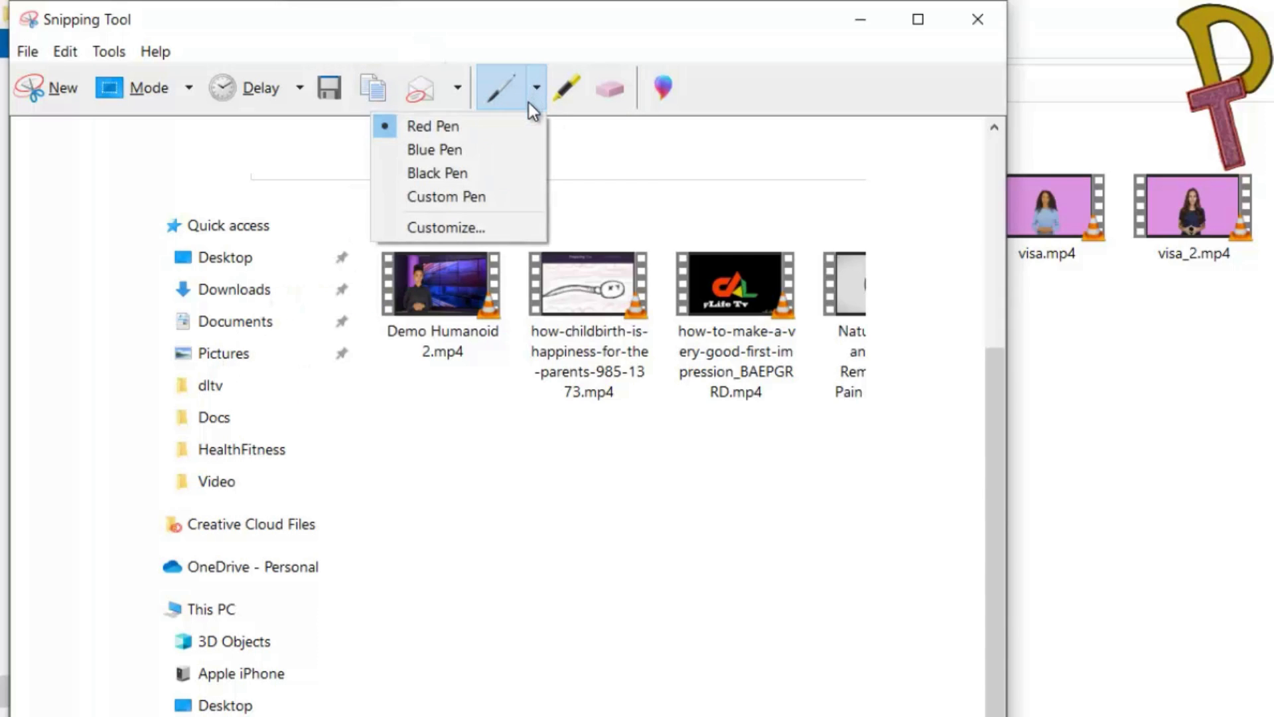
{"action": "left_click", "coordinate": [434, 150]}
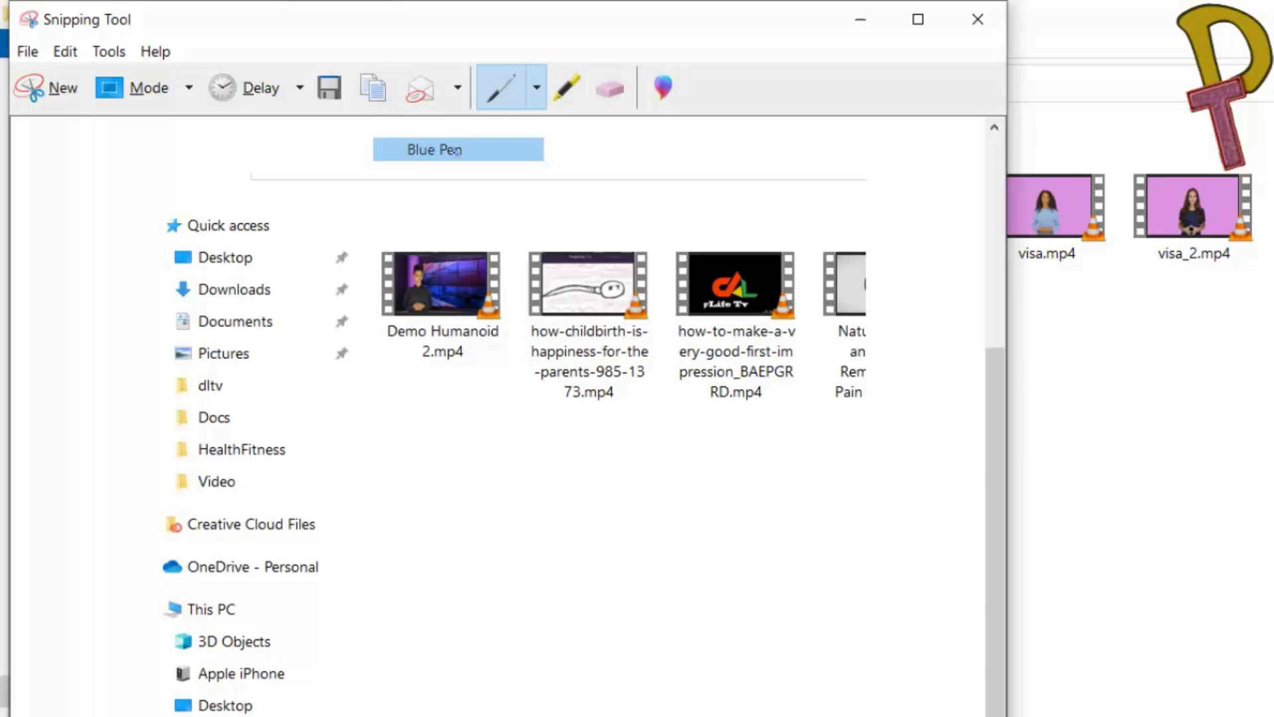
{"action": "left_click_drag", "start_coordinate": [456, 212], "coordinate": [384, 424]}
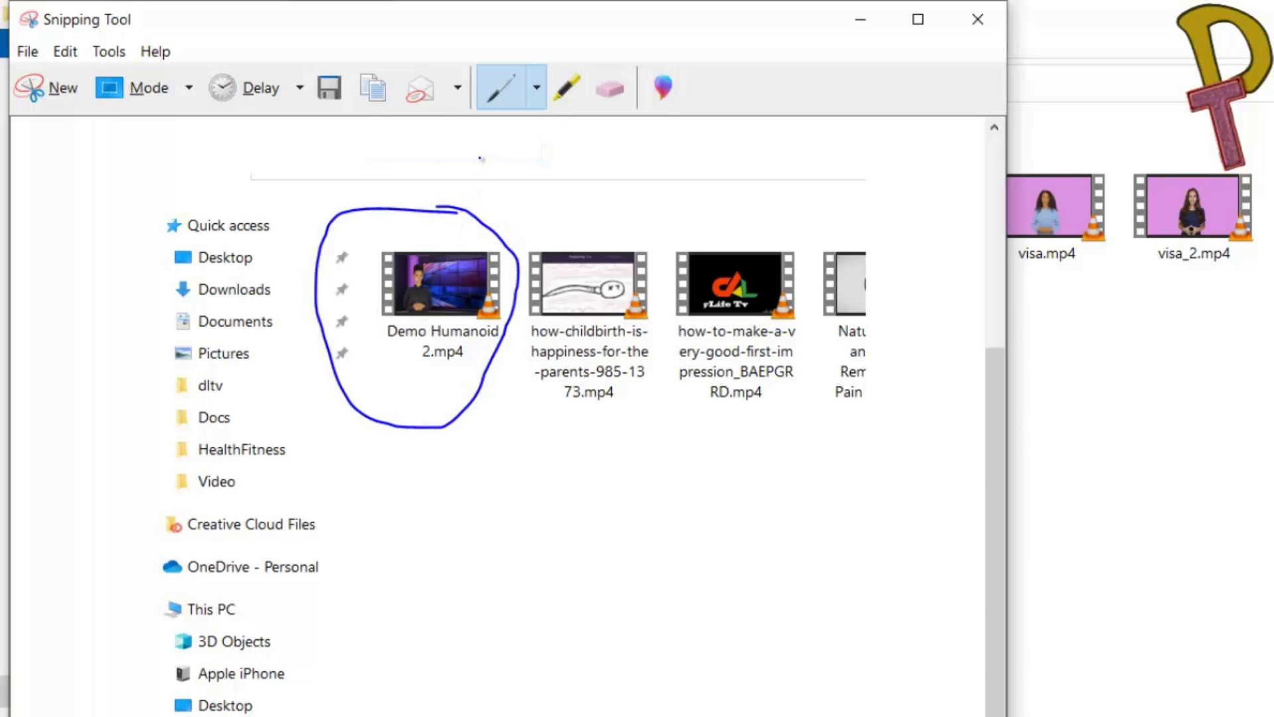
{"action": "left_click", "coordinate": [534, 88]}
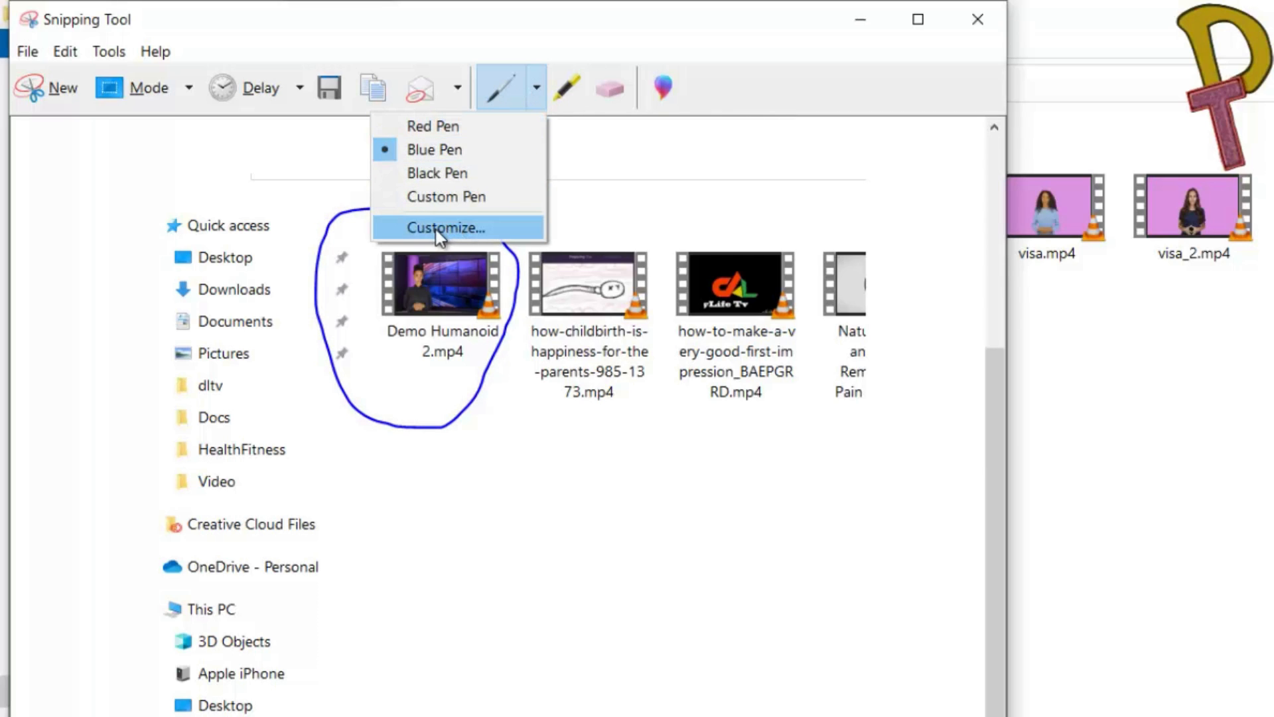
Customize a thick green round-tip pen and ring the neighbouring video thumbnails with it
{"action": "left_click", "coordinate": [446, 227]}
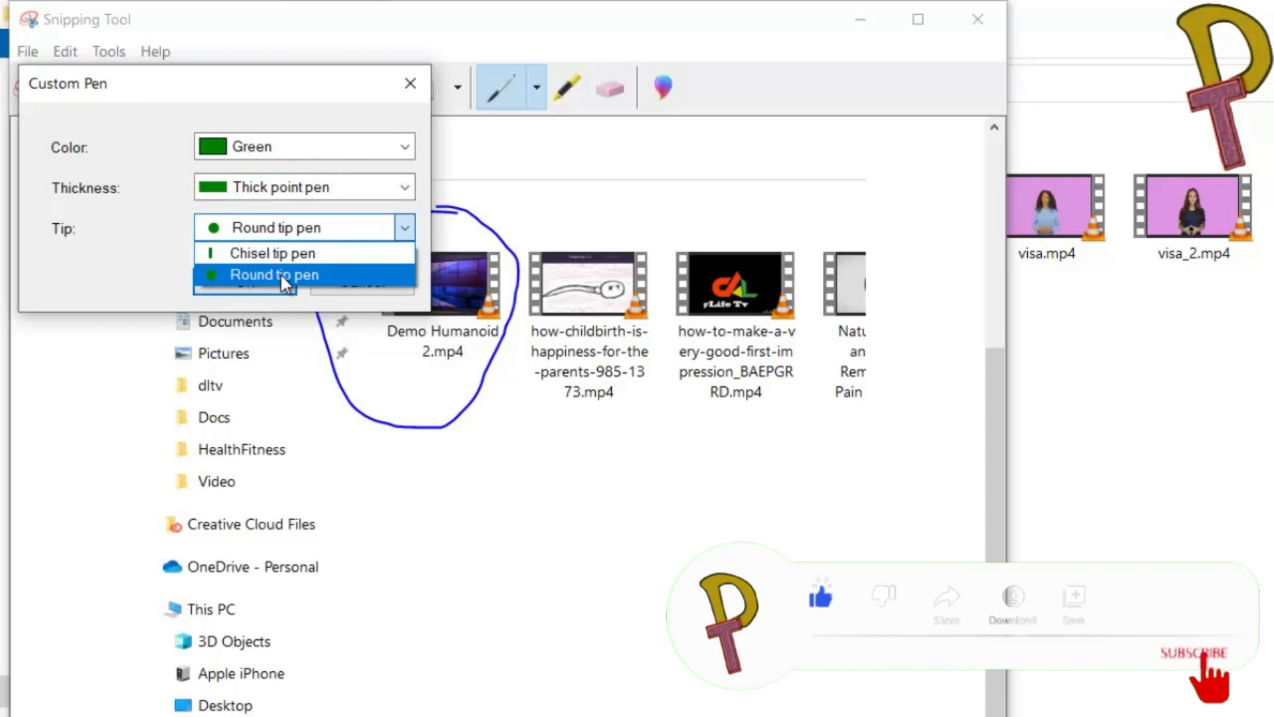
{"action": "left_click", "coordinate": [275, 274]}
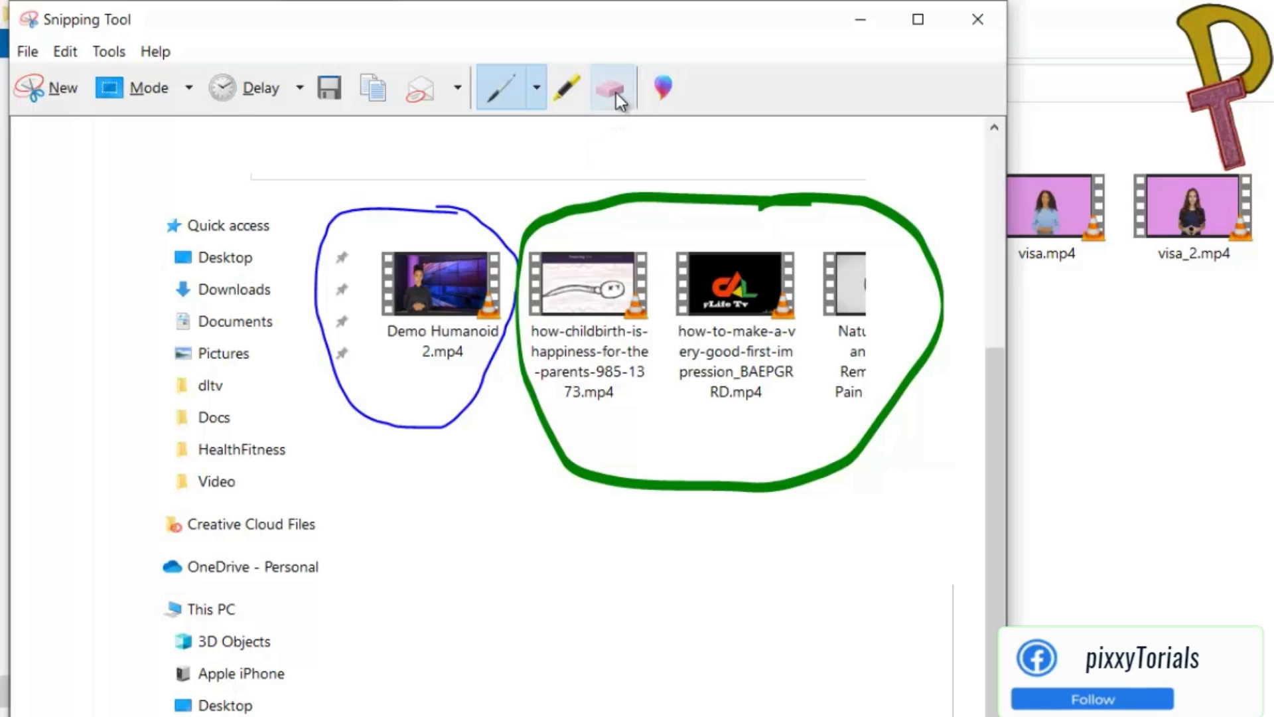
{"action": "mouse_move", "coordinate": [613, 88]}
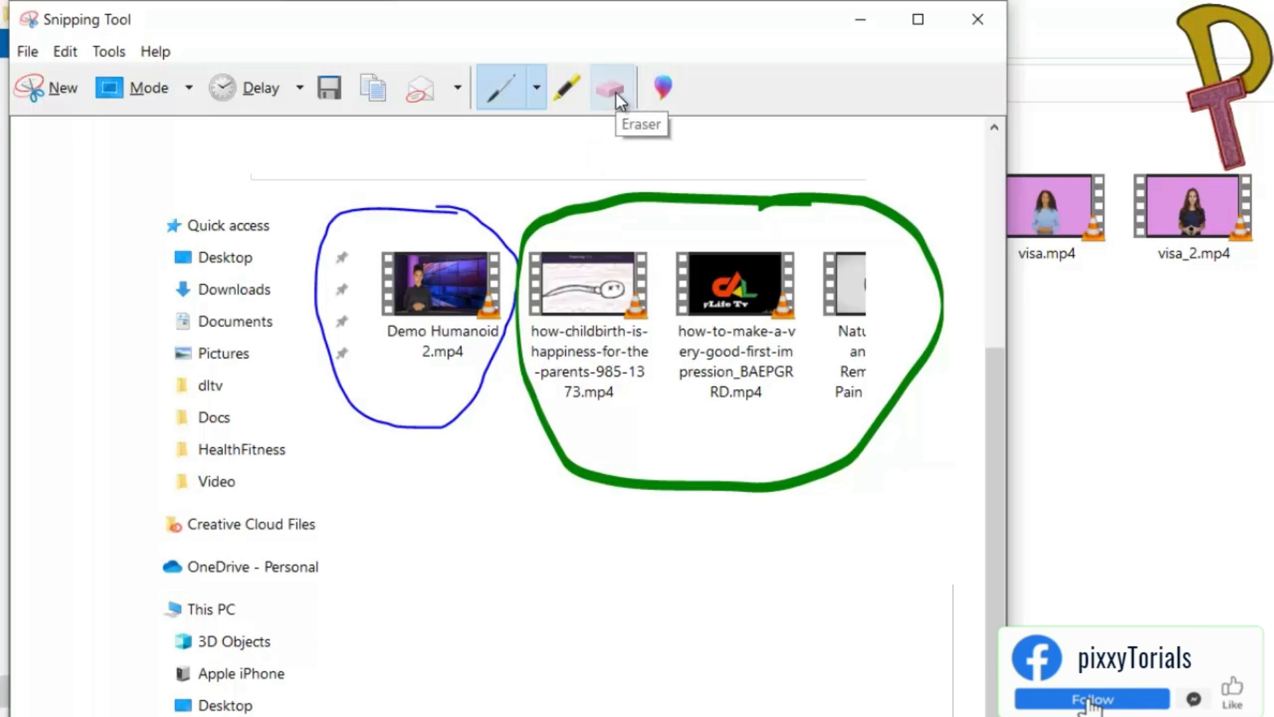
Erase the blue and green ink circles with the Eraser, glancing at the Pen and Send Snip menus
{"action": "left_click", "coordinate": [612, 88]}
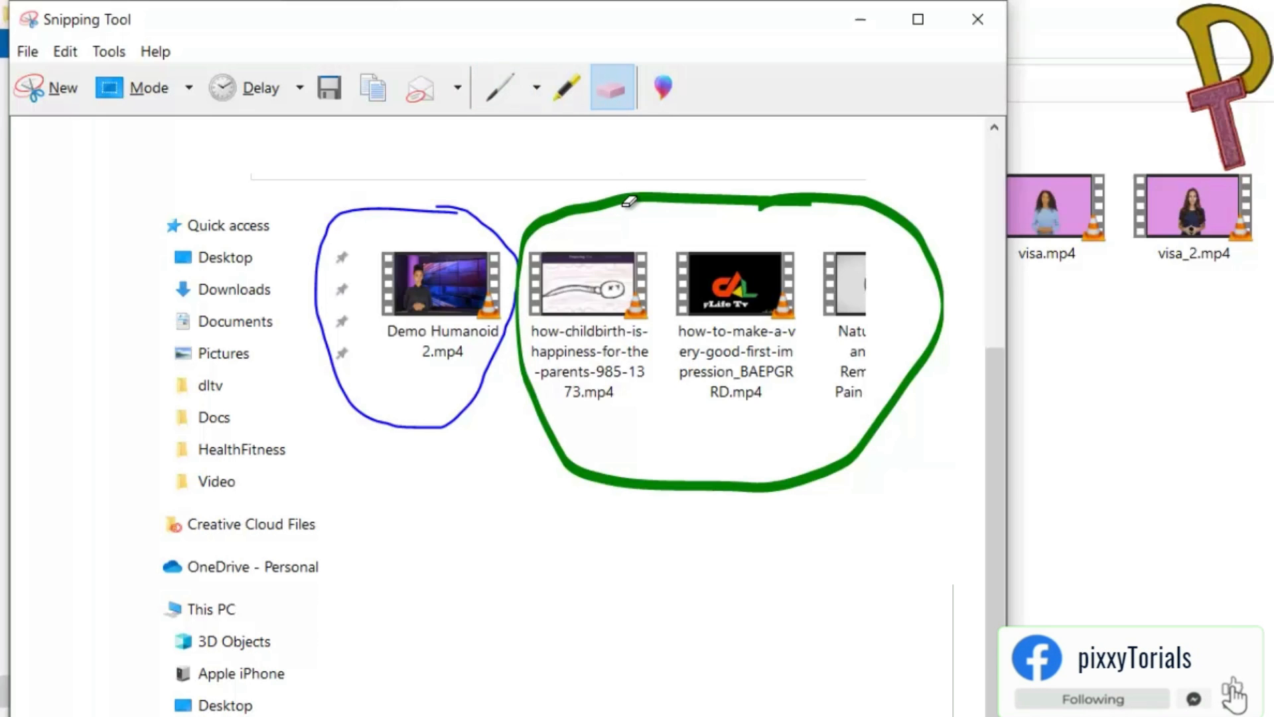
{"action": "left_click_drag", "start_coordinate": [634, 202], "coordinate": [487, 223]}
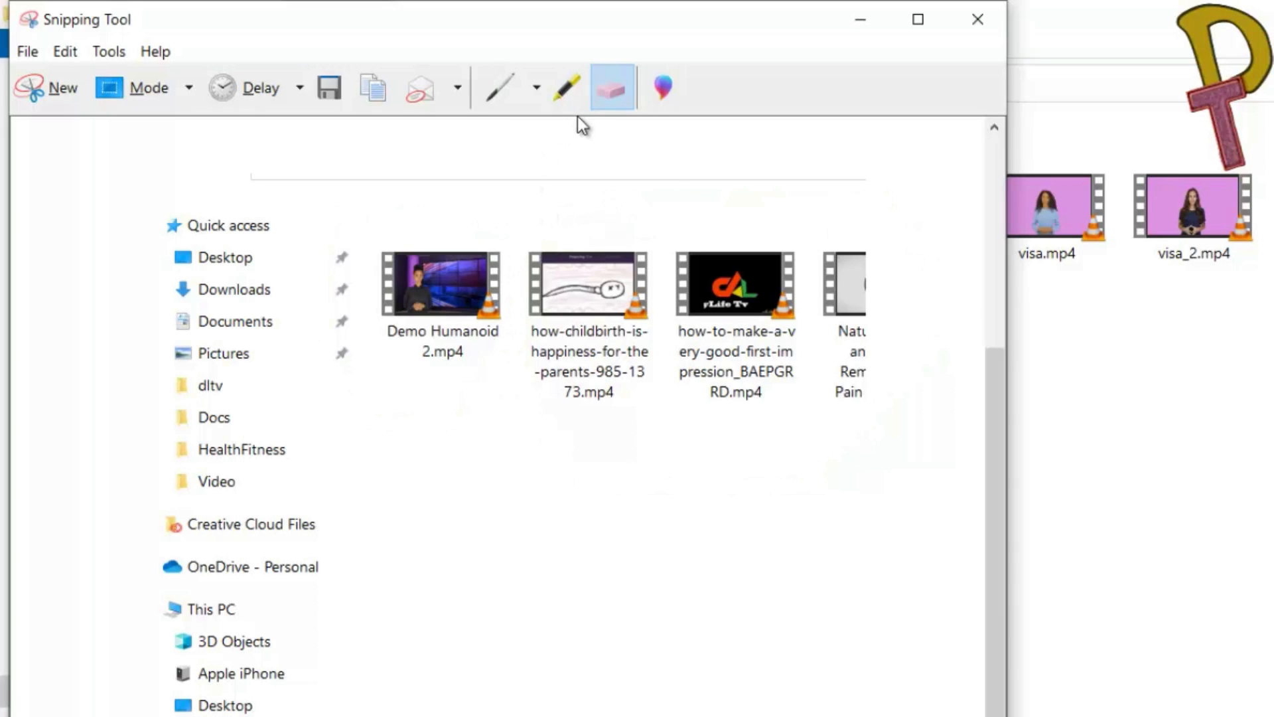
{"action": "left_click", "coordinate": [535, 87]}
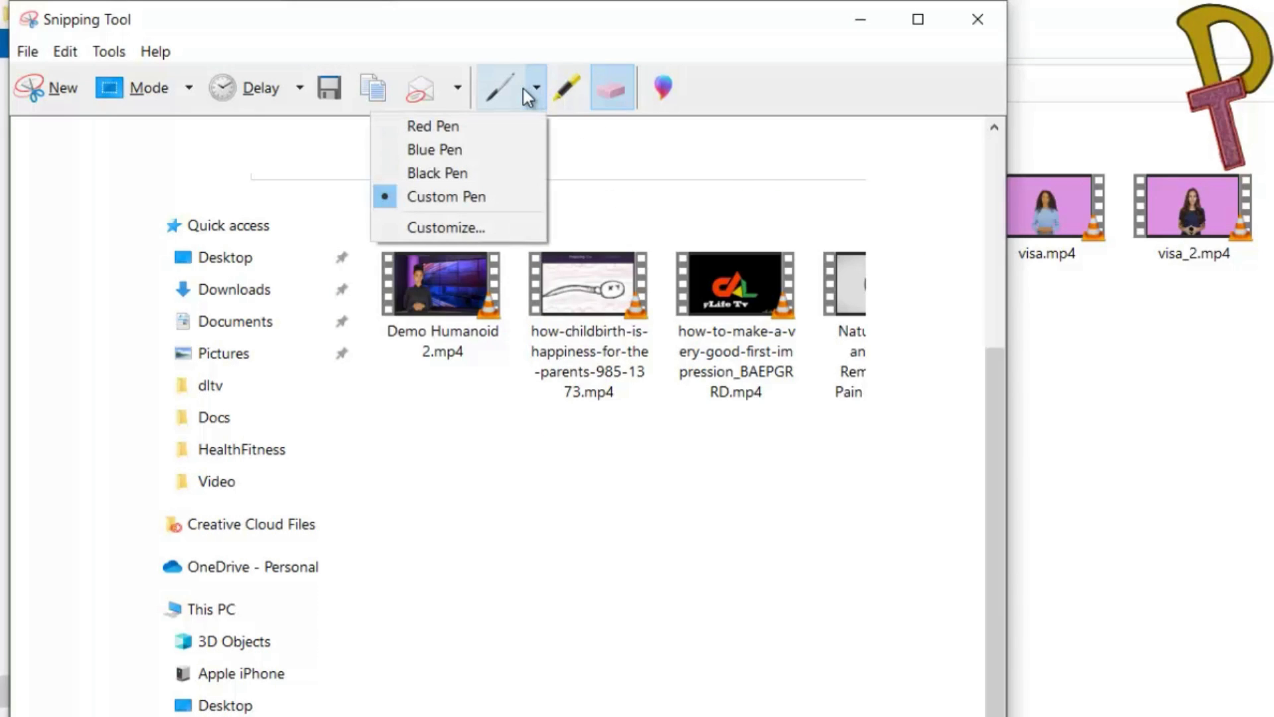
{"action": "left_click", "coordinate": [458, 88]}
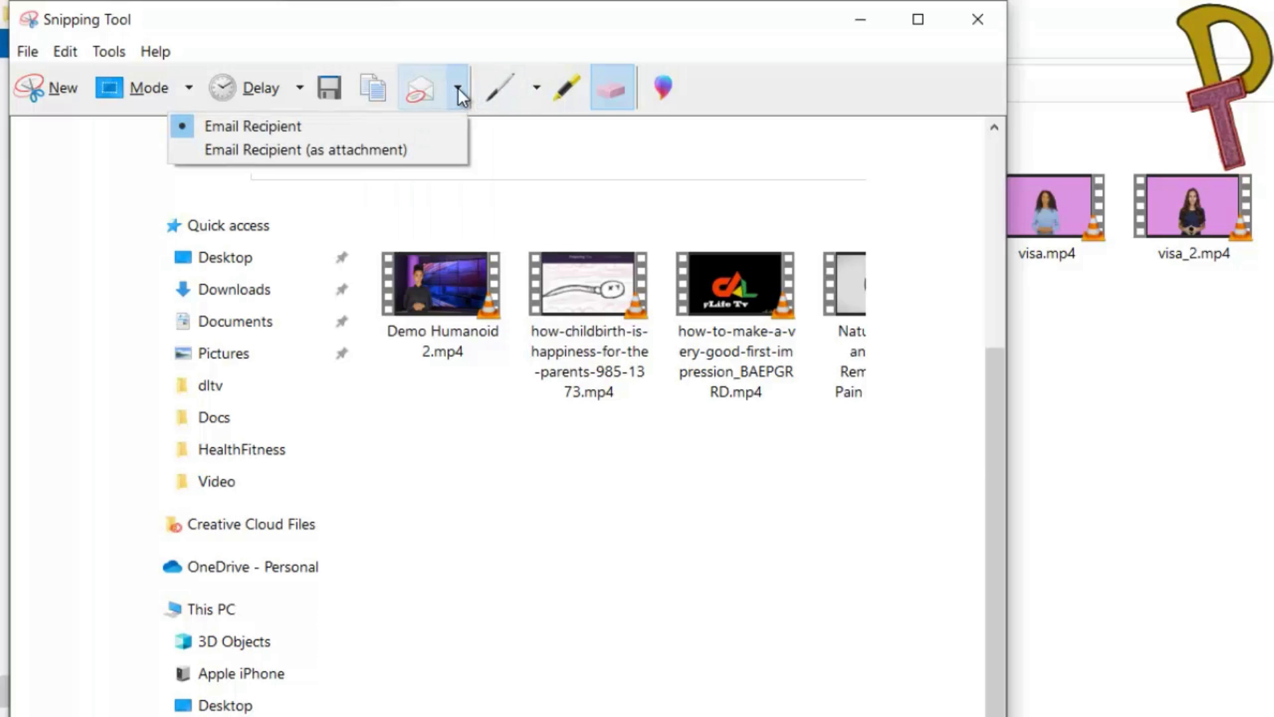
{"action": "left_click", "coordinate": [457, 88]}
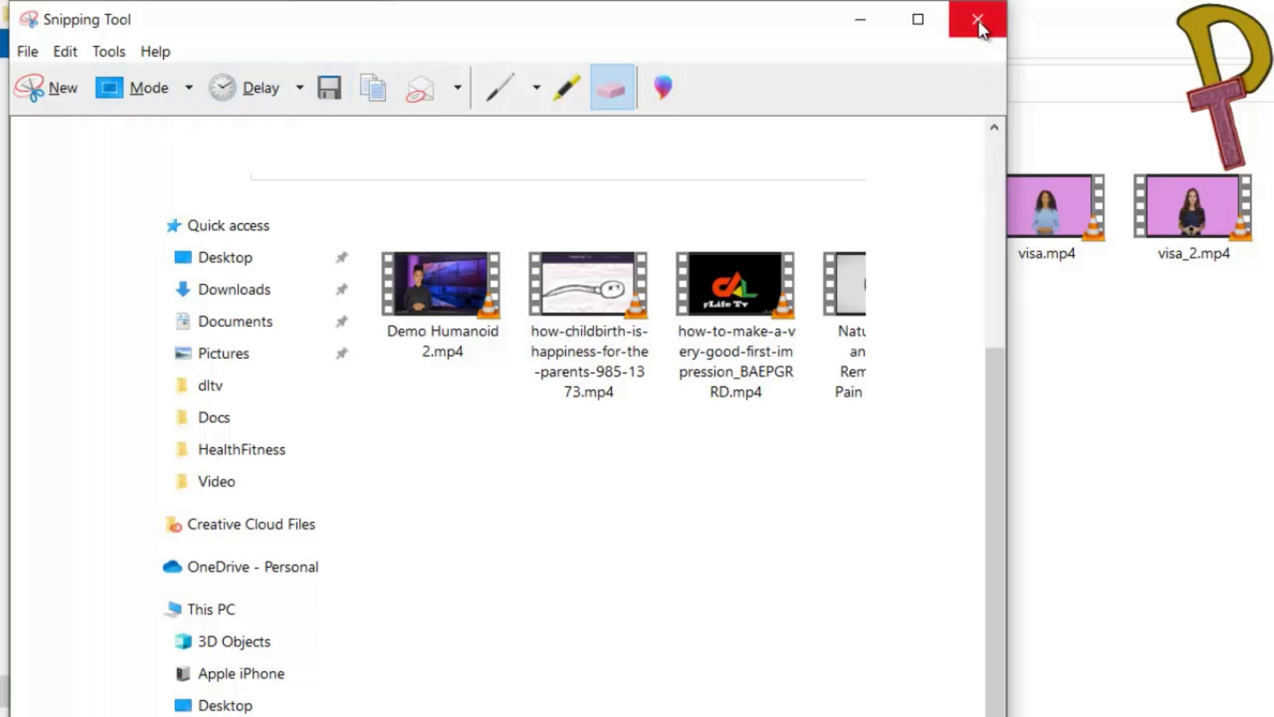
Close the snip choosing No at the save prompt, returning to the Video folder
{"action": "left_click", "coordinate": [979, 19]}
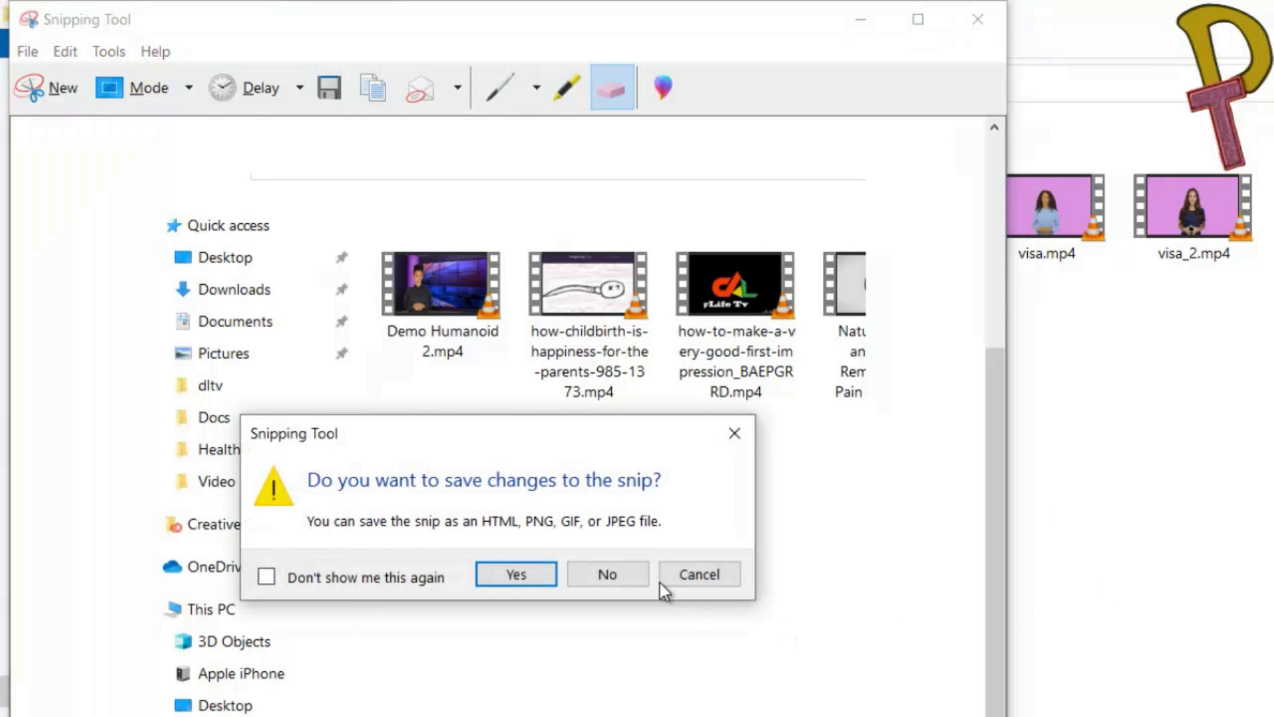
{"action": "left_click", "coordinate": [606, 574]}
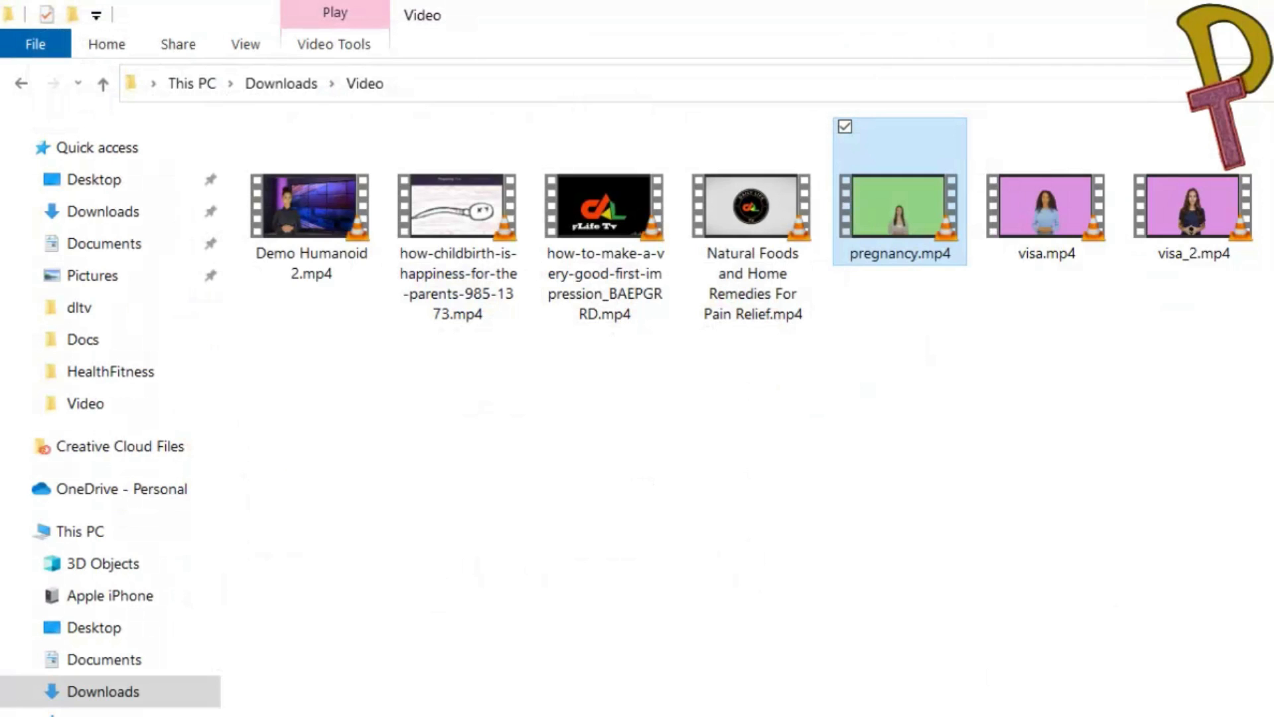